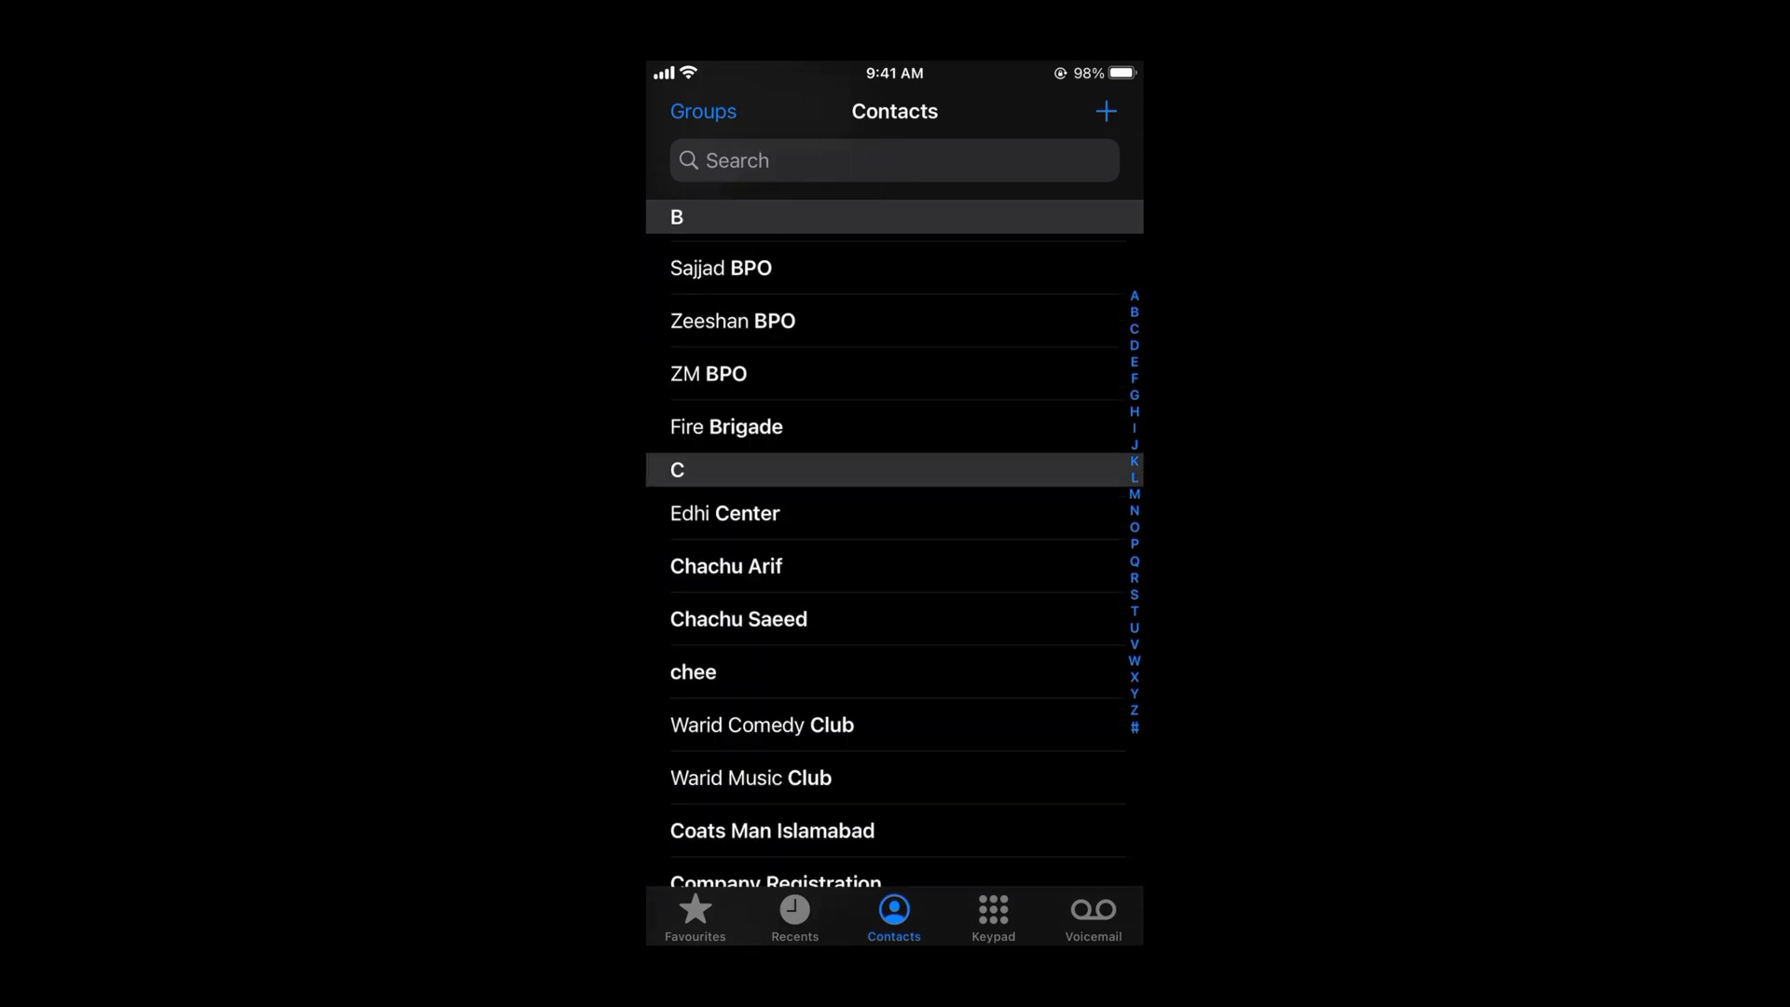
# - Locate Example 1 in the E section of the Contacts list and view its card
pyautogui.scroll(-3)
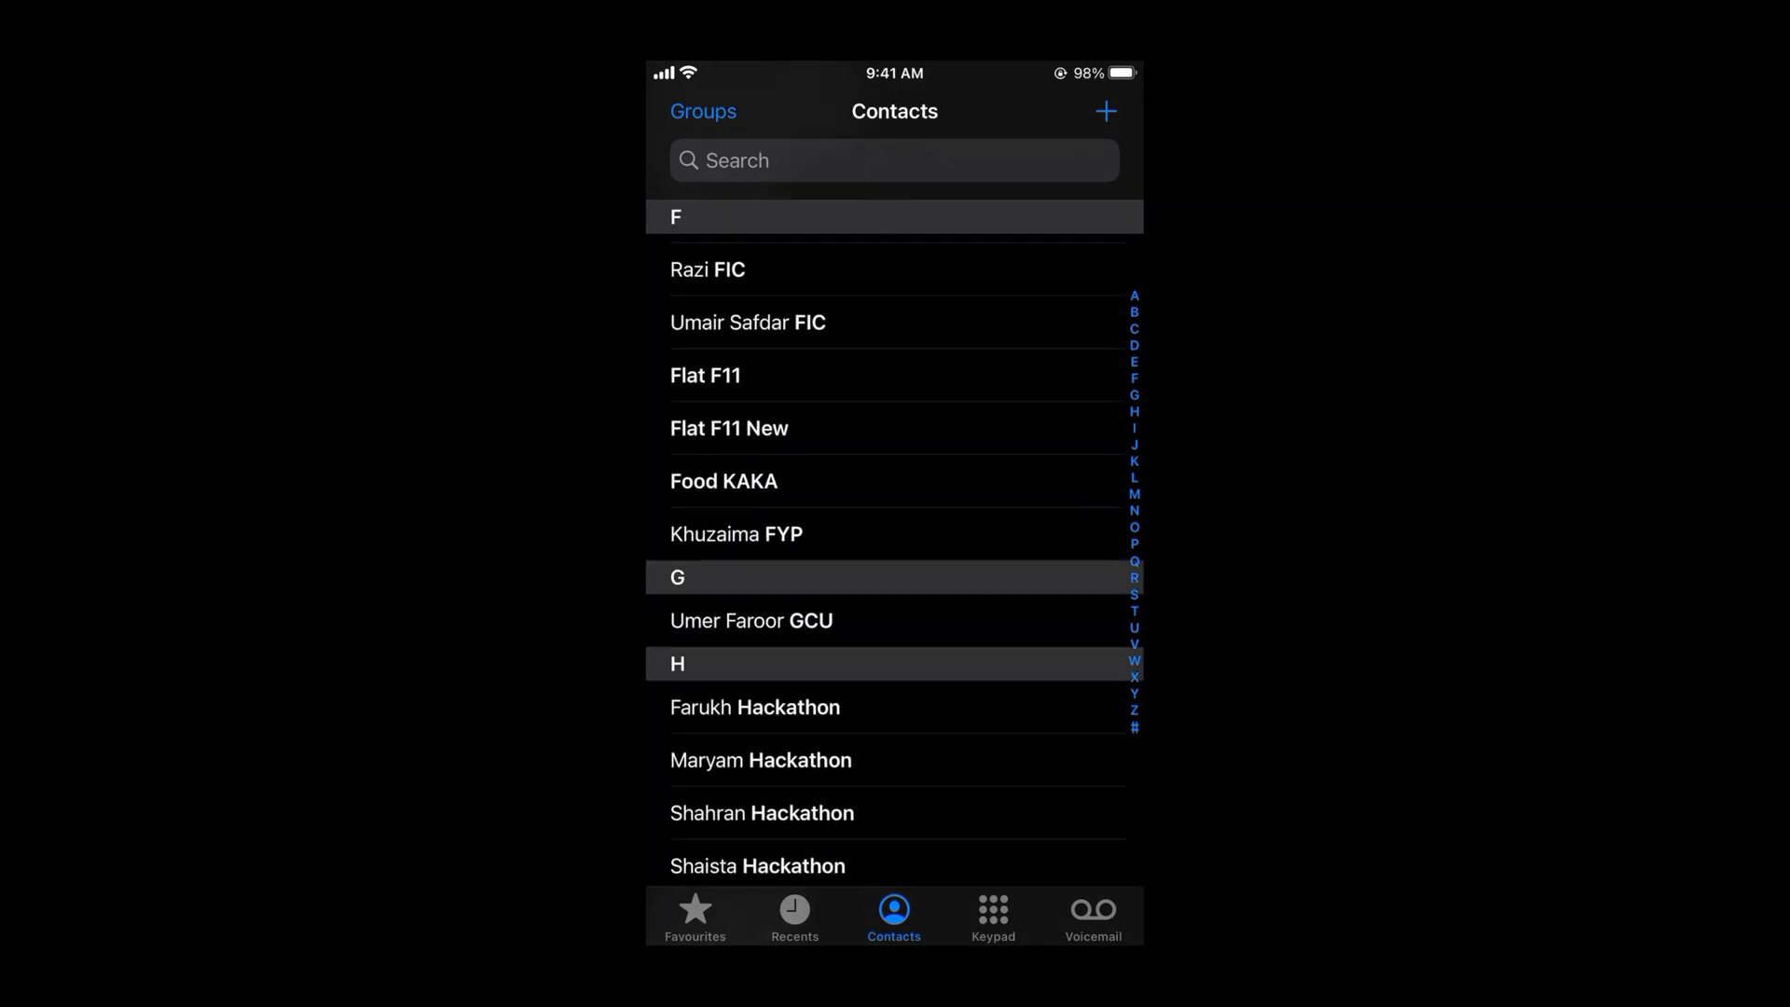
pyautogui.scroll(-3)
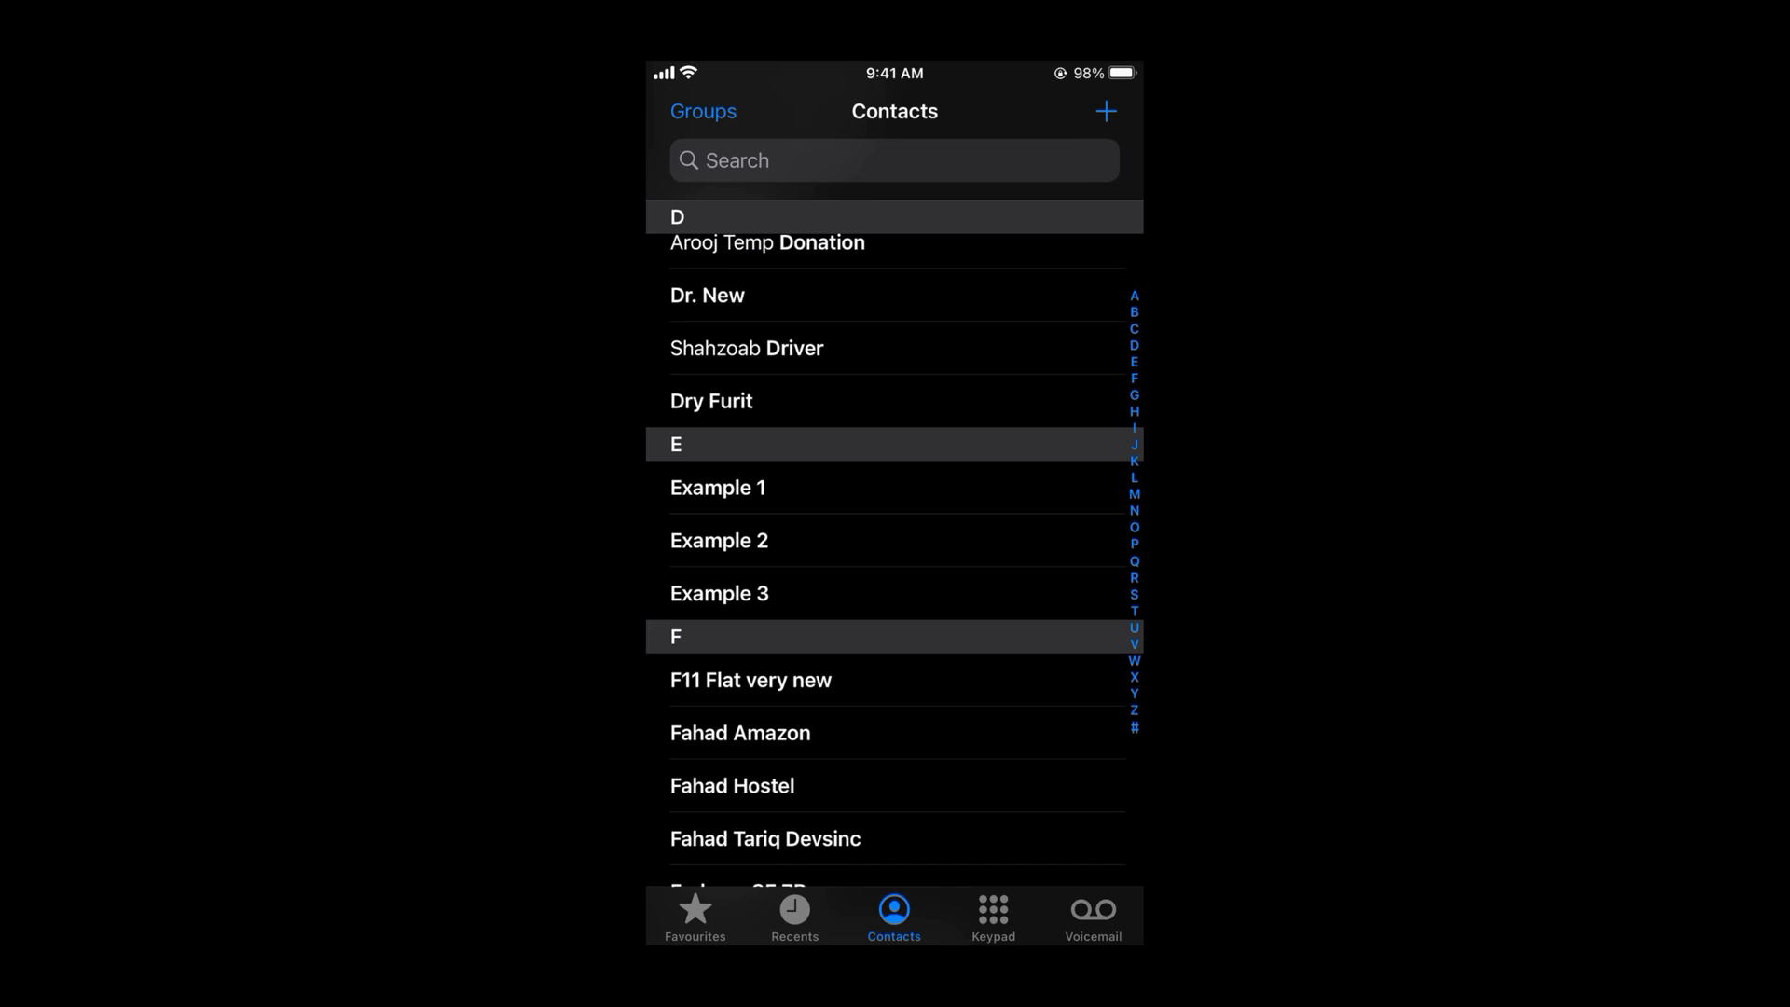
pyautogui.click(717, 487)
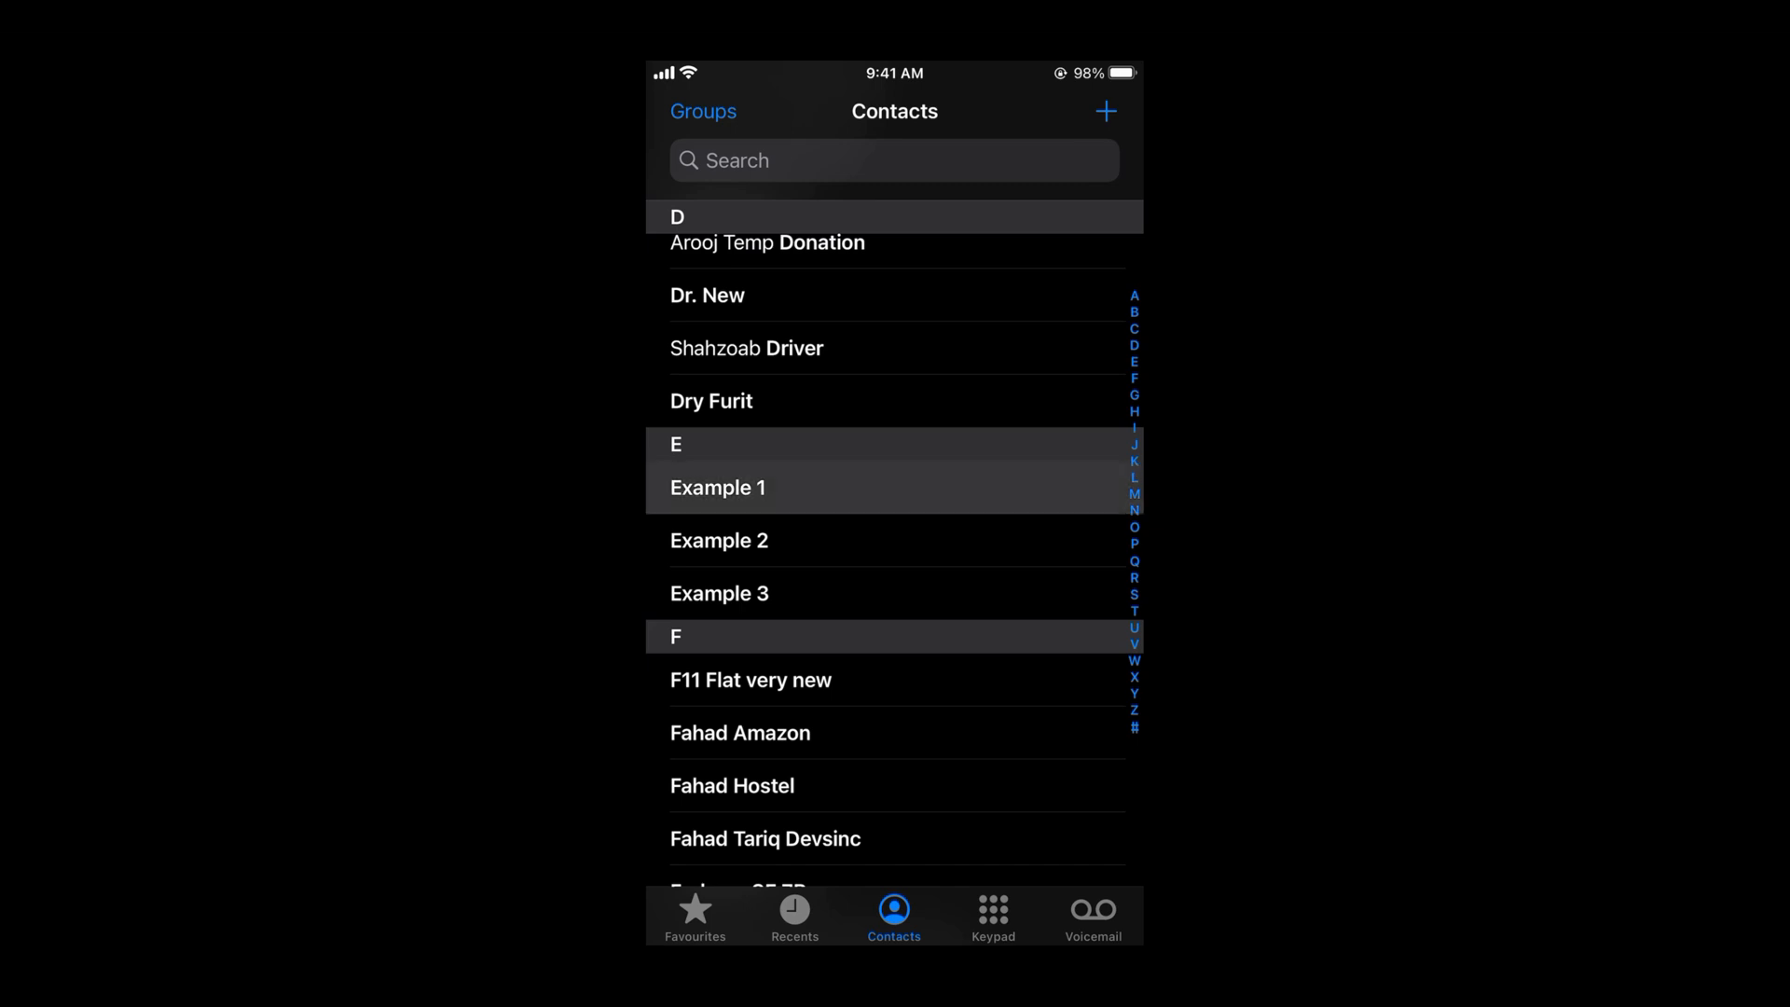
pyautogui.click(716, 487)
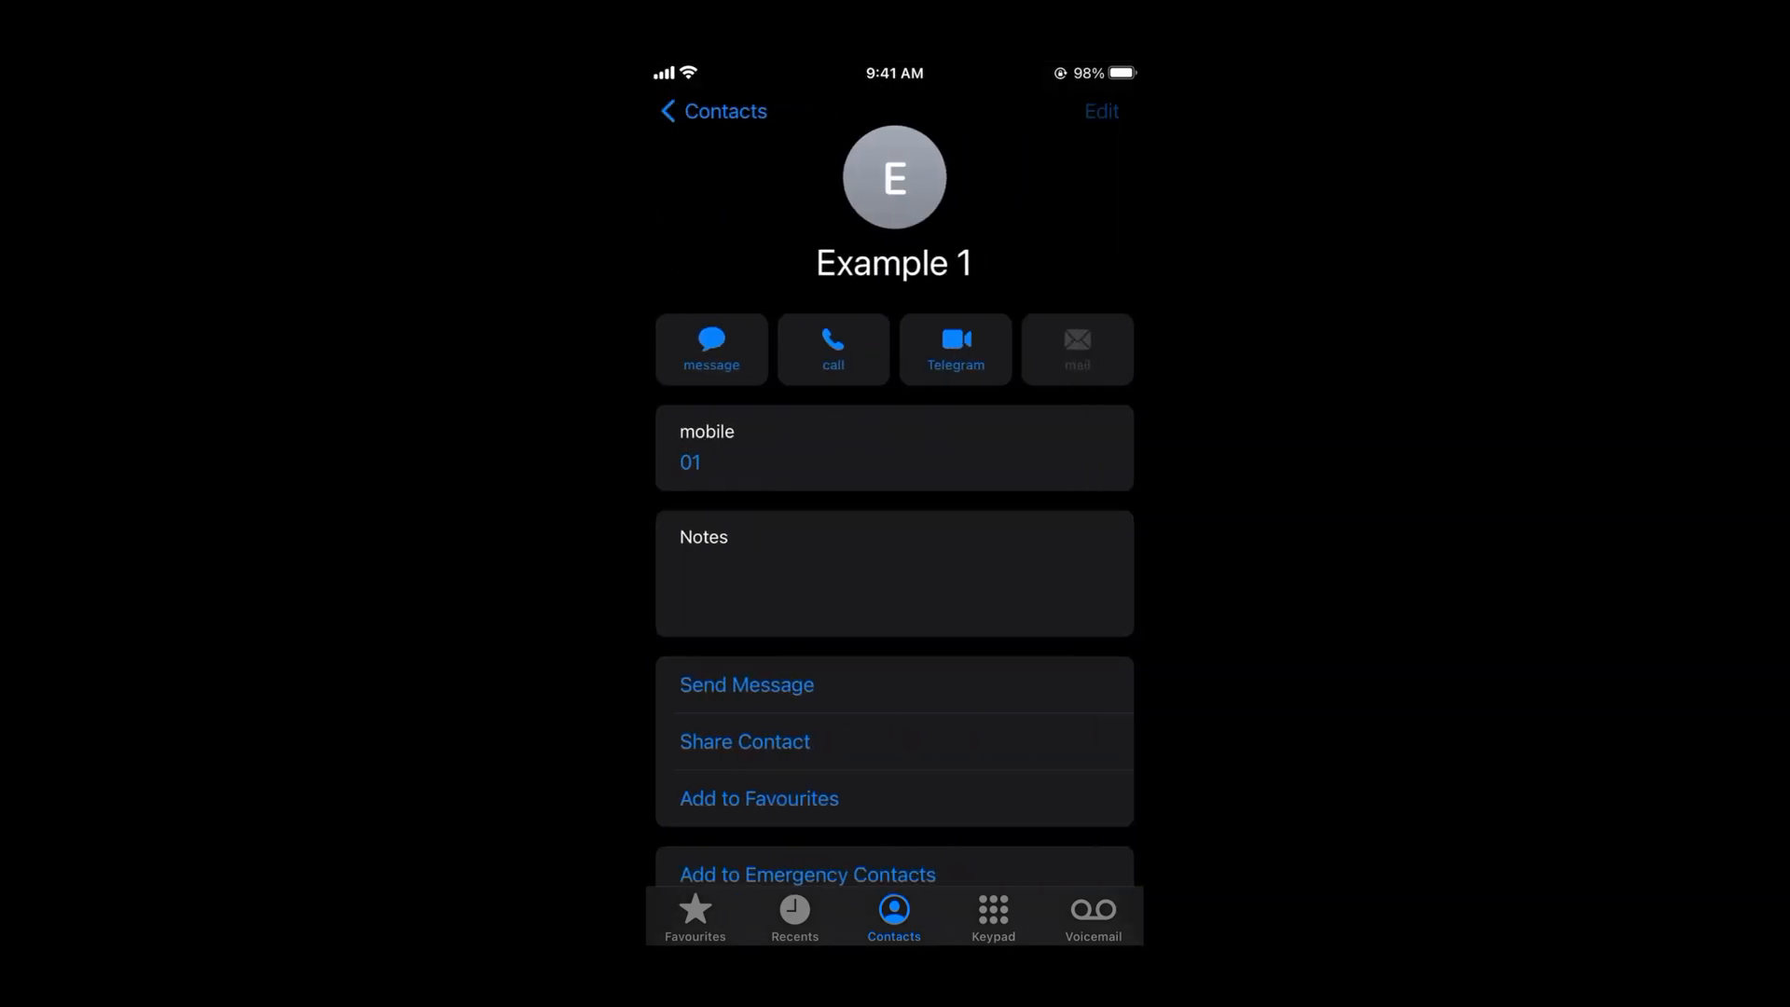
pyautogui.click(1097, 110)
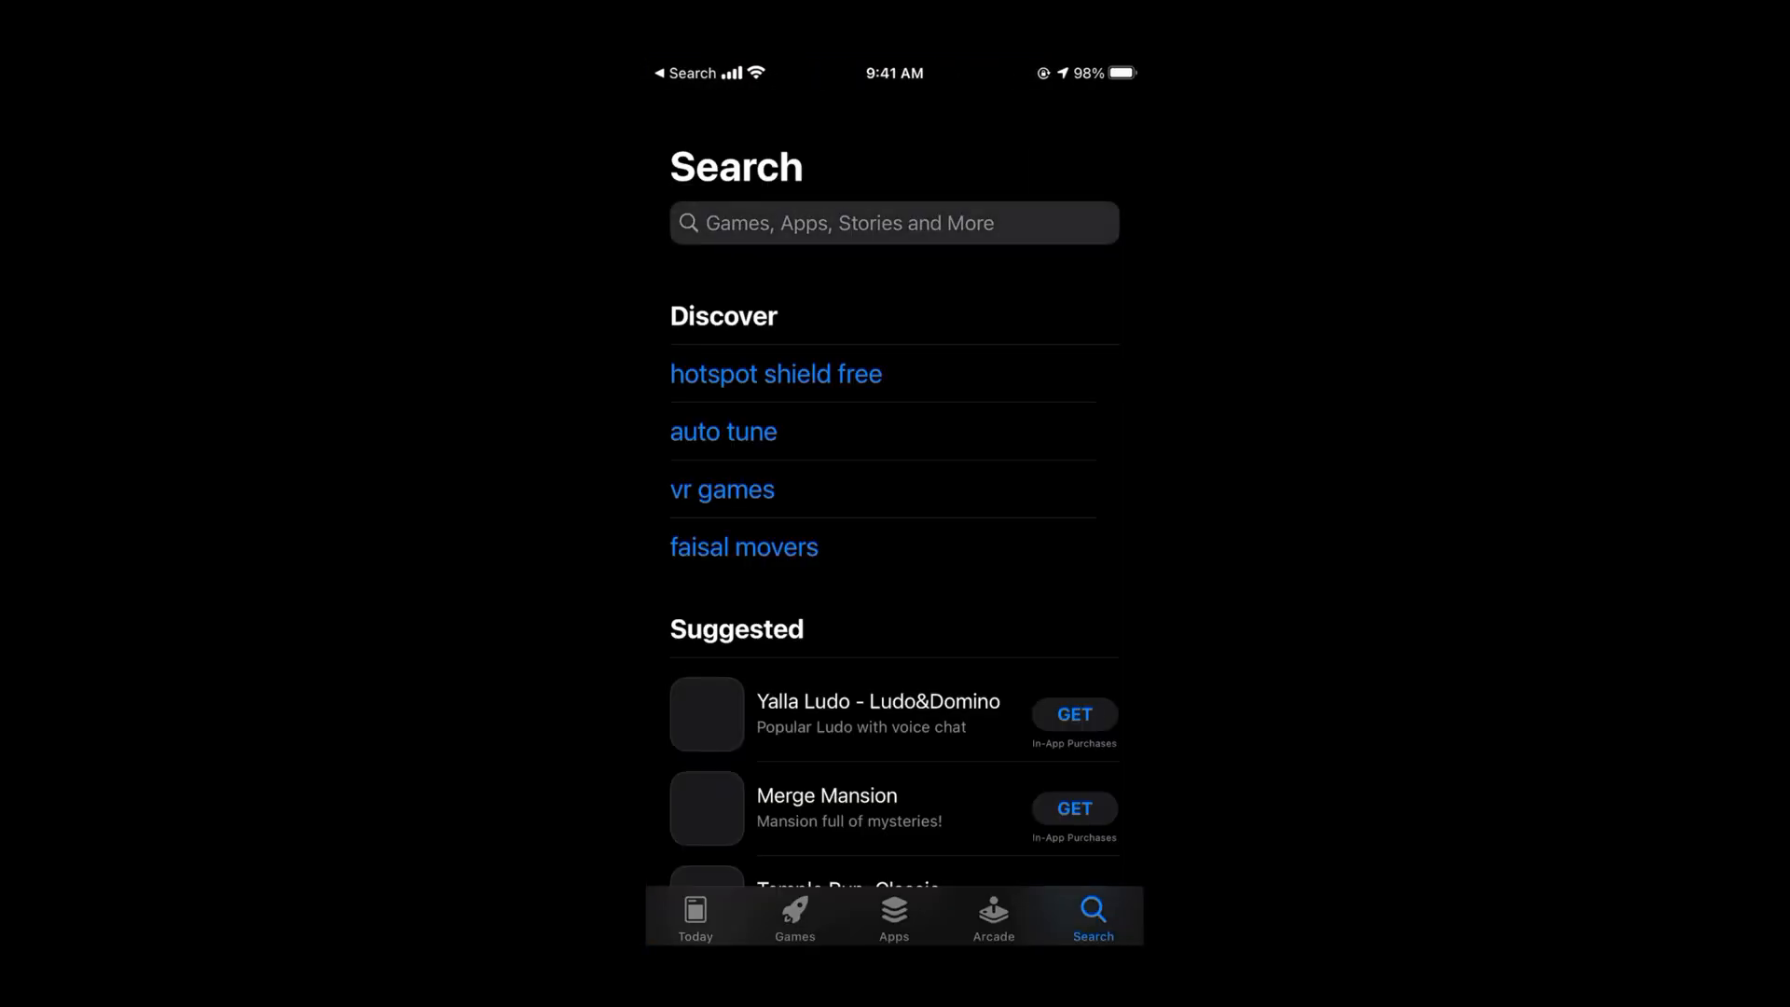
# - Search the App Store for 'groups' and install the Groups app, authorising with Touch ID
pyautogui.write('groups')
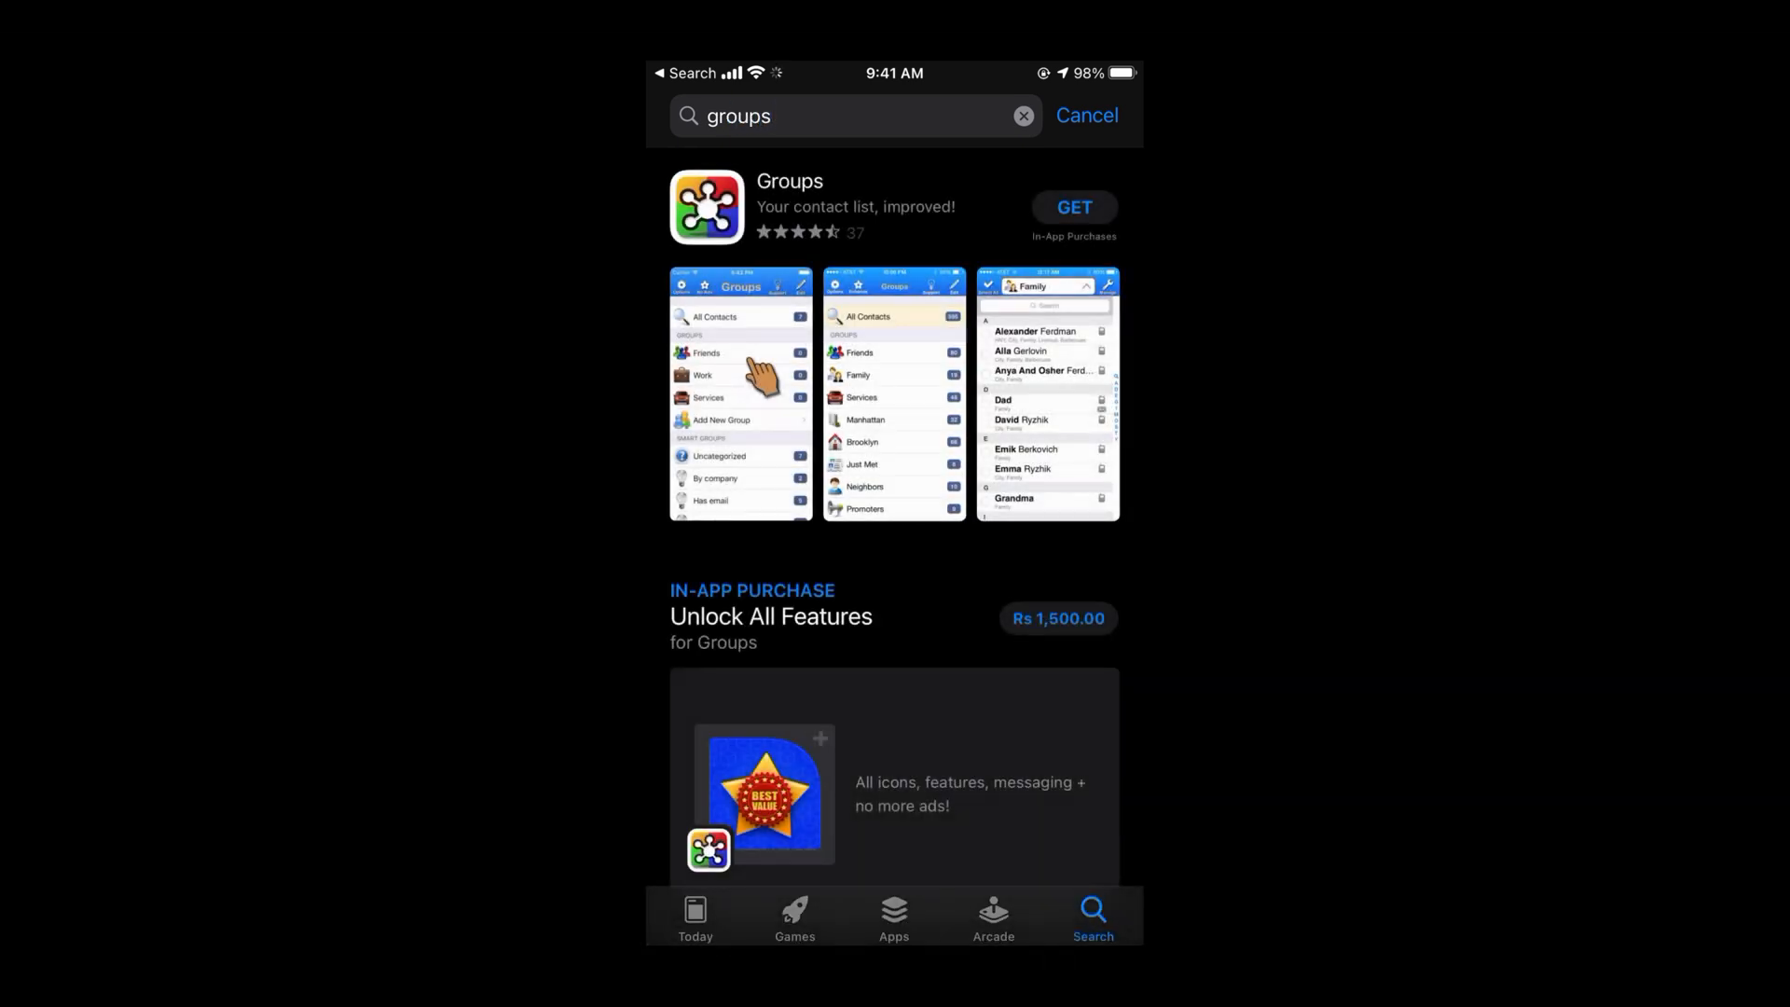
pyautogui.click(1072, 207)
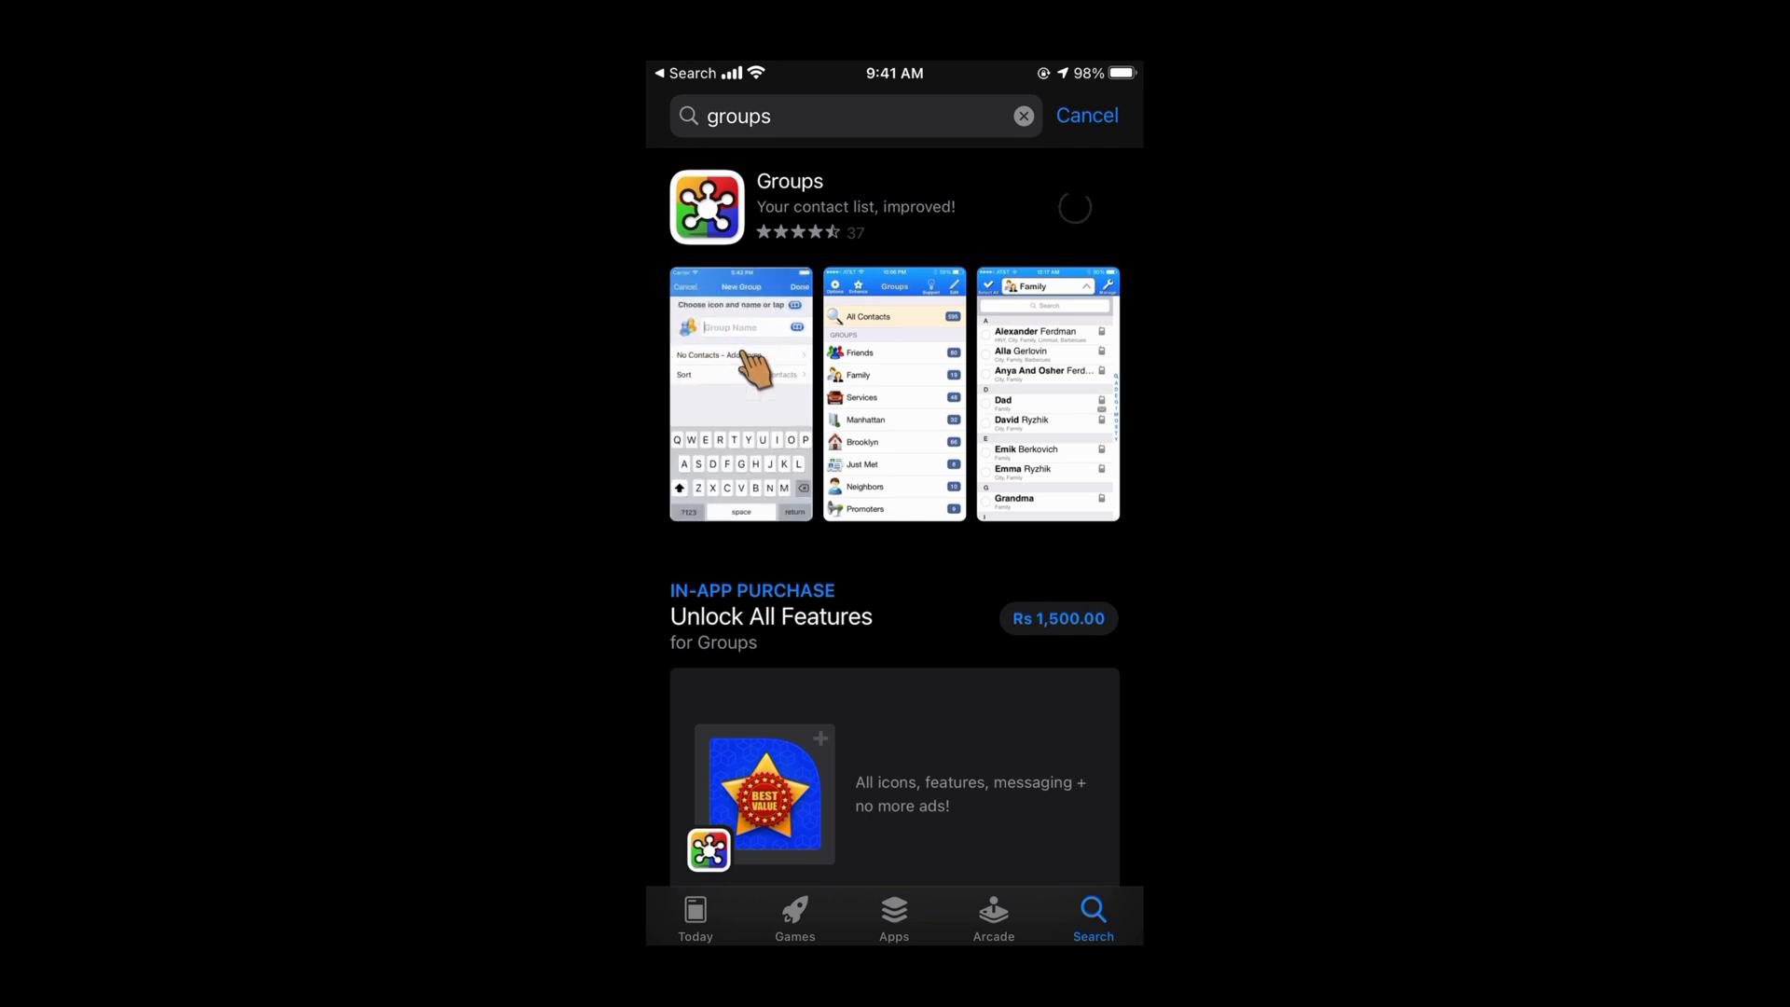
pyautogui.click(1056, 617)
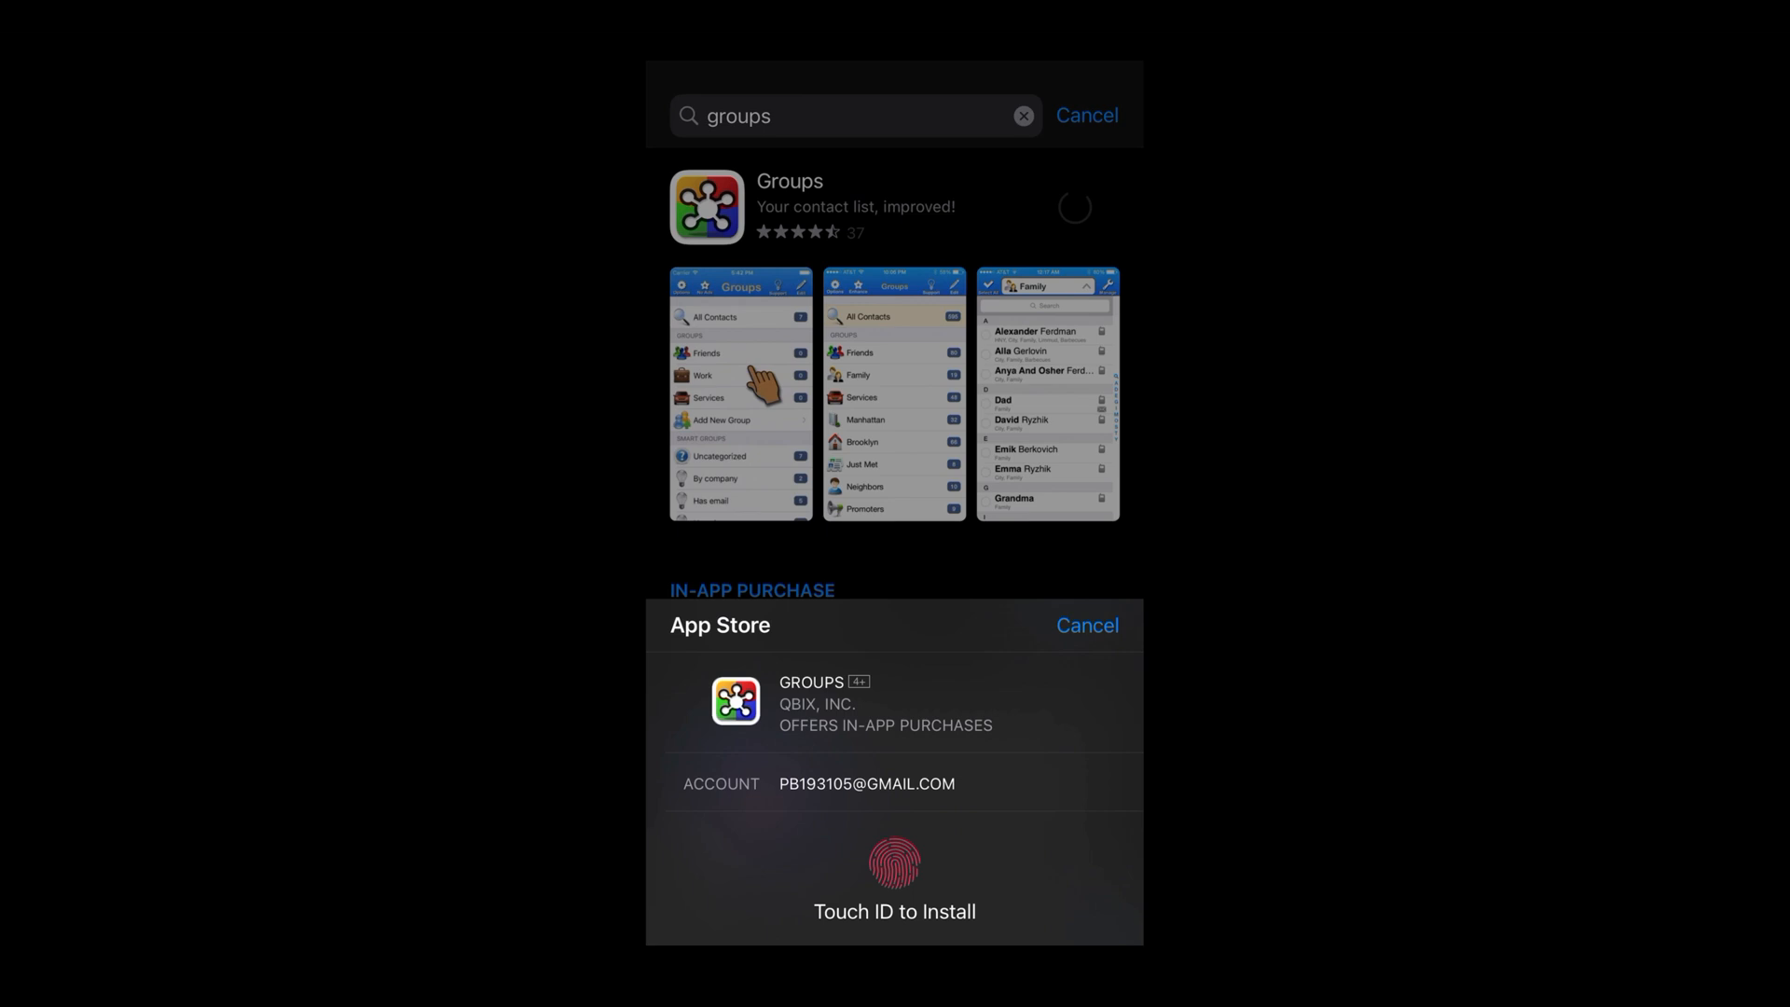
pyautogui.click(893, 862)
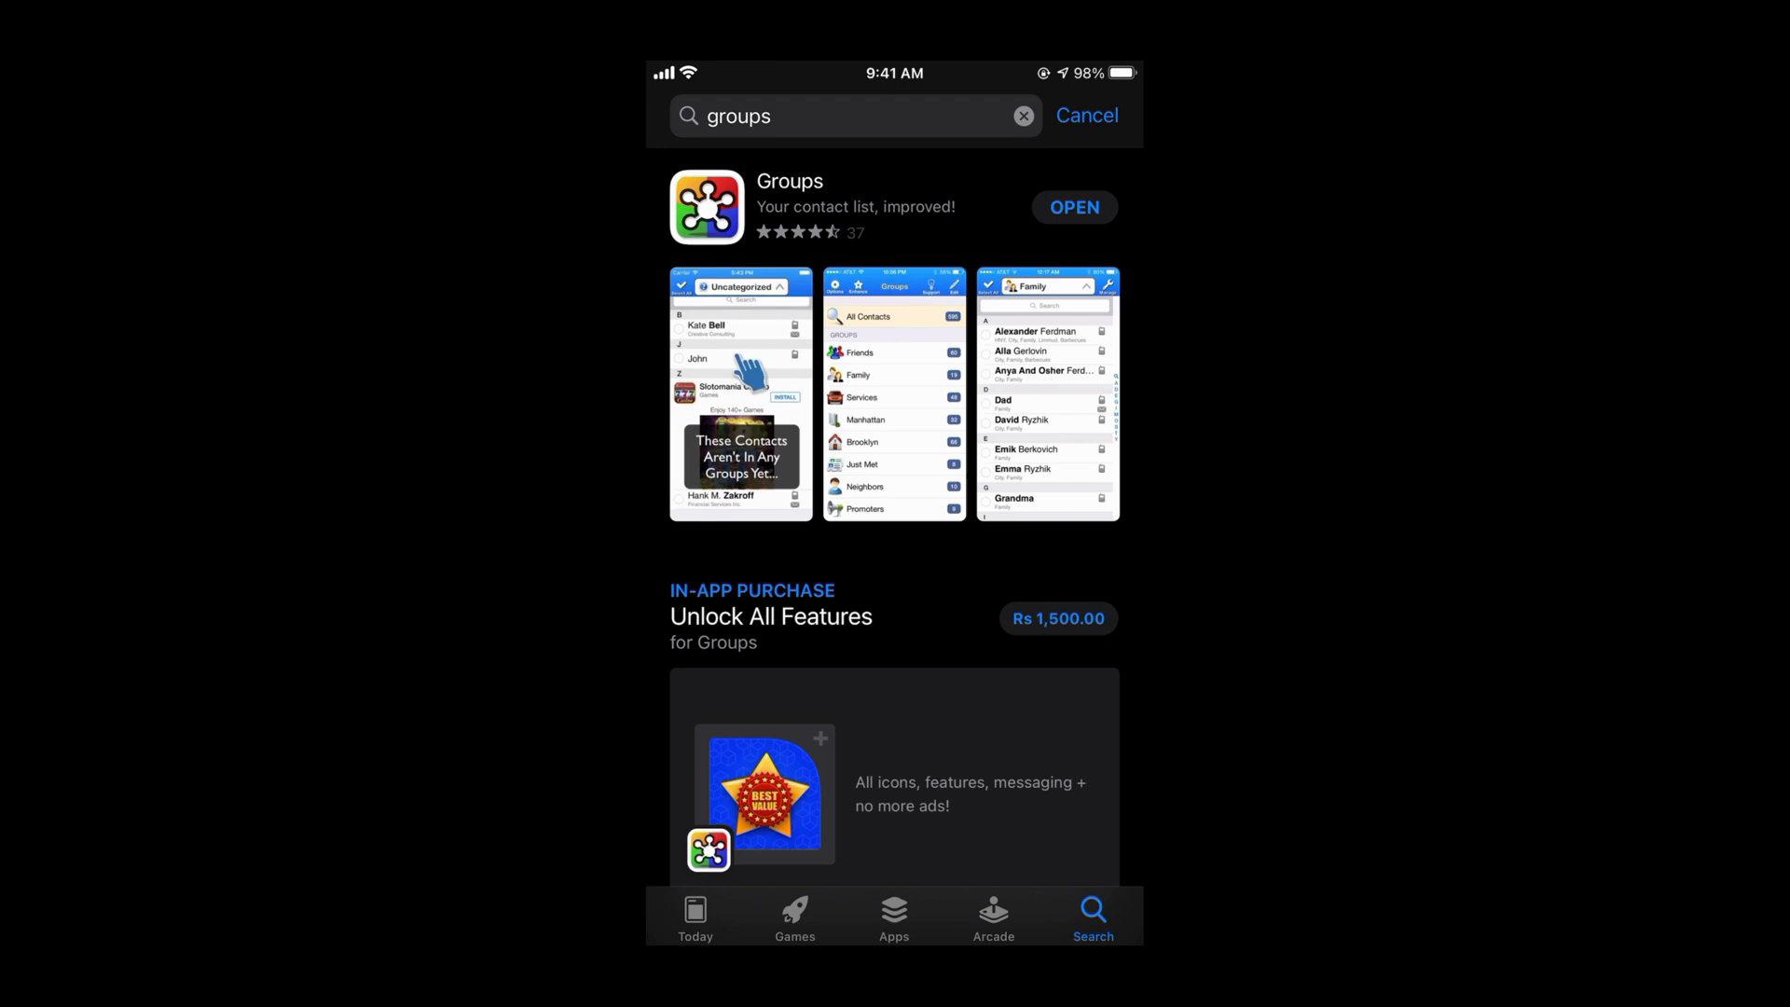
# - Launch Groups, pass the welcome screen and grant it access to contacts
pyautogui.click(1072, 207)
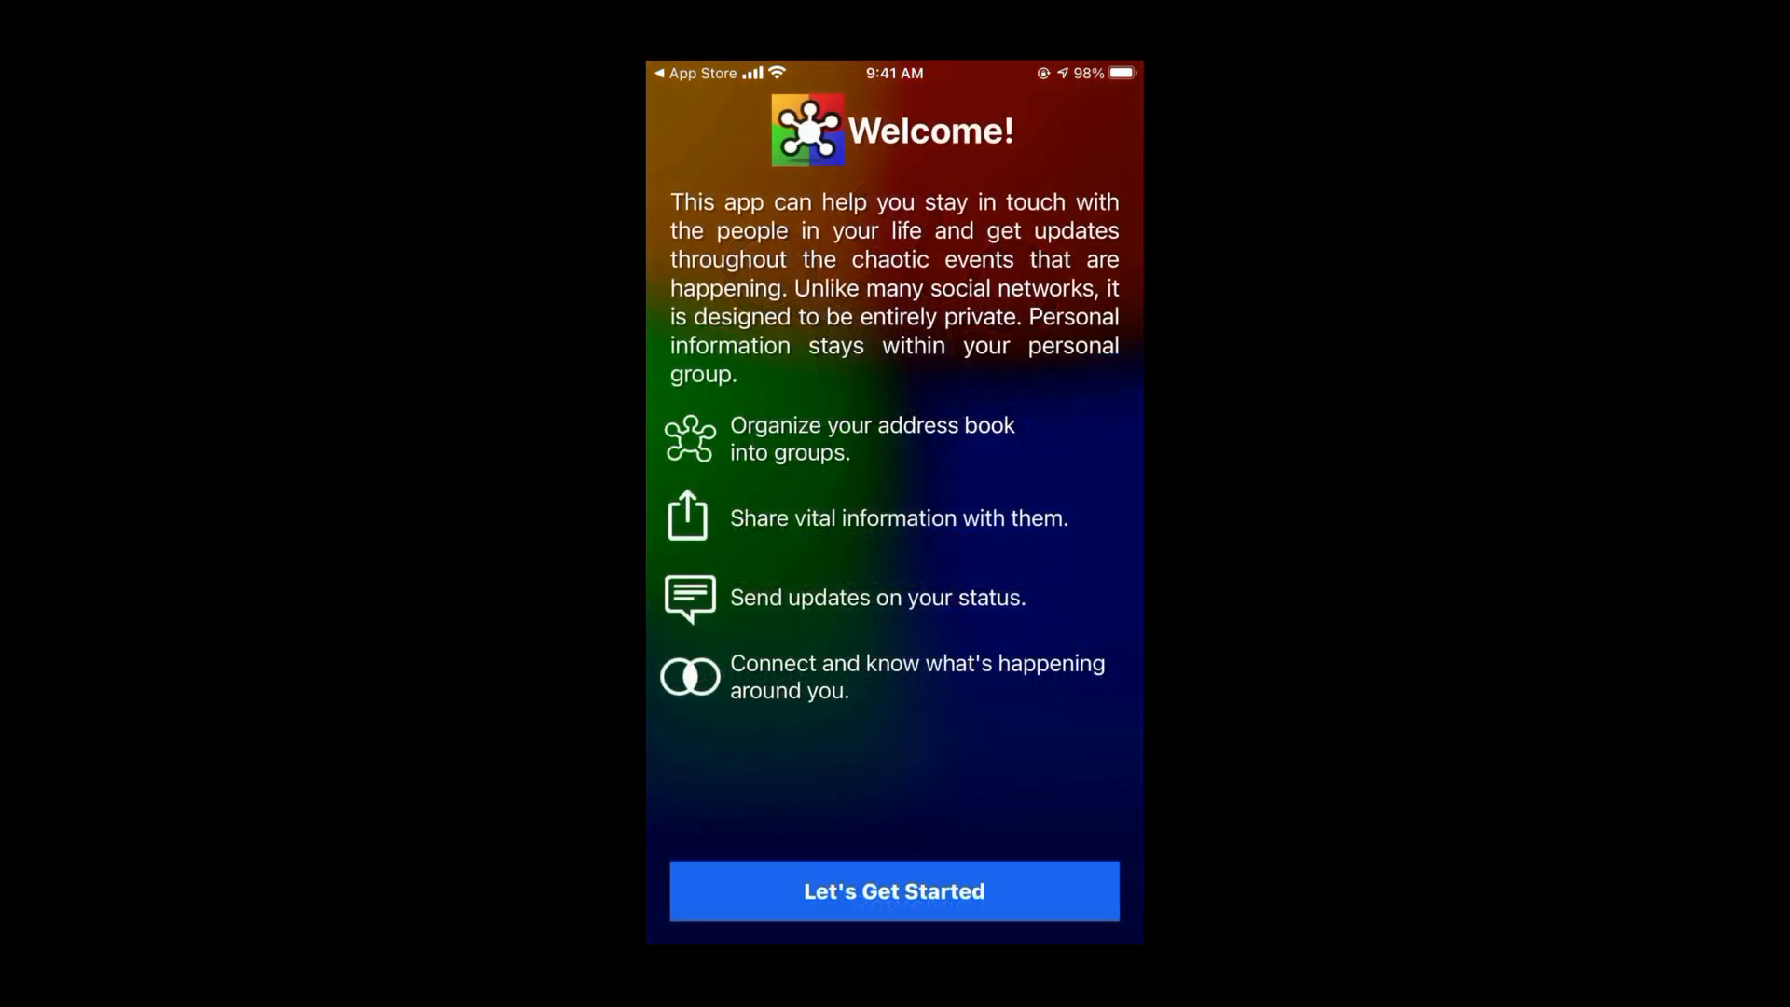
pyautogui.click(893, 891)
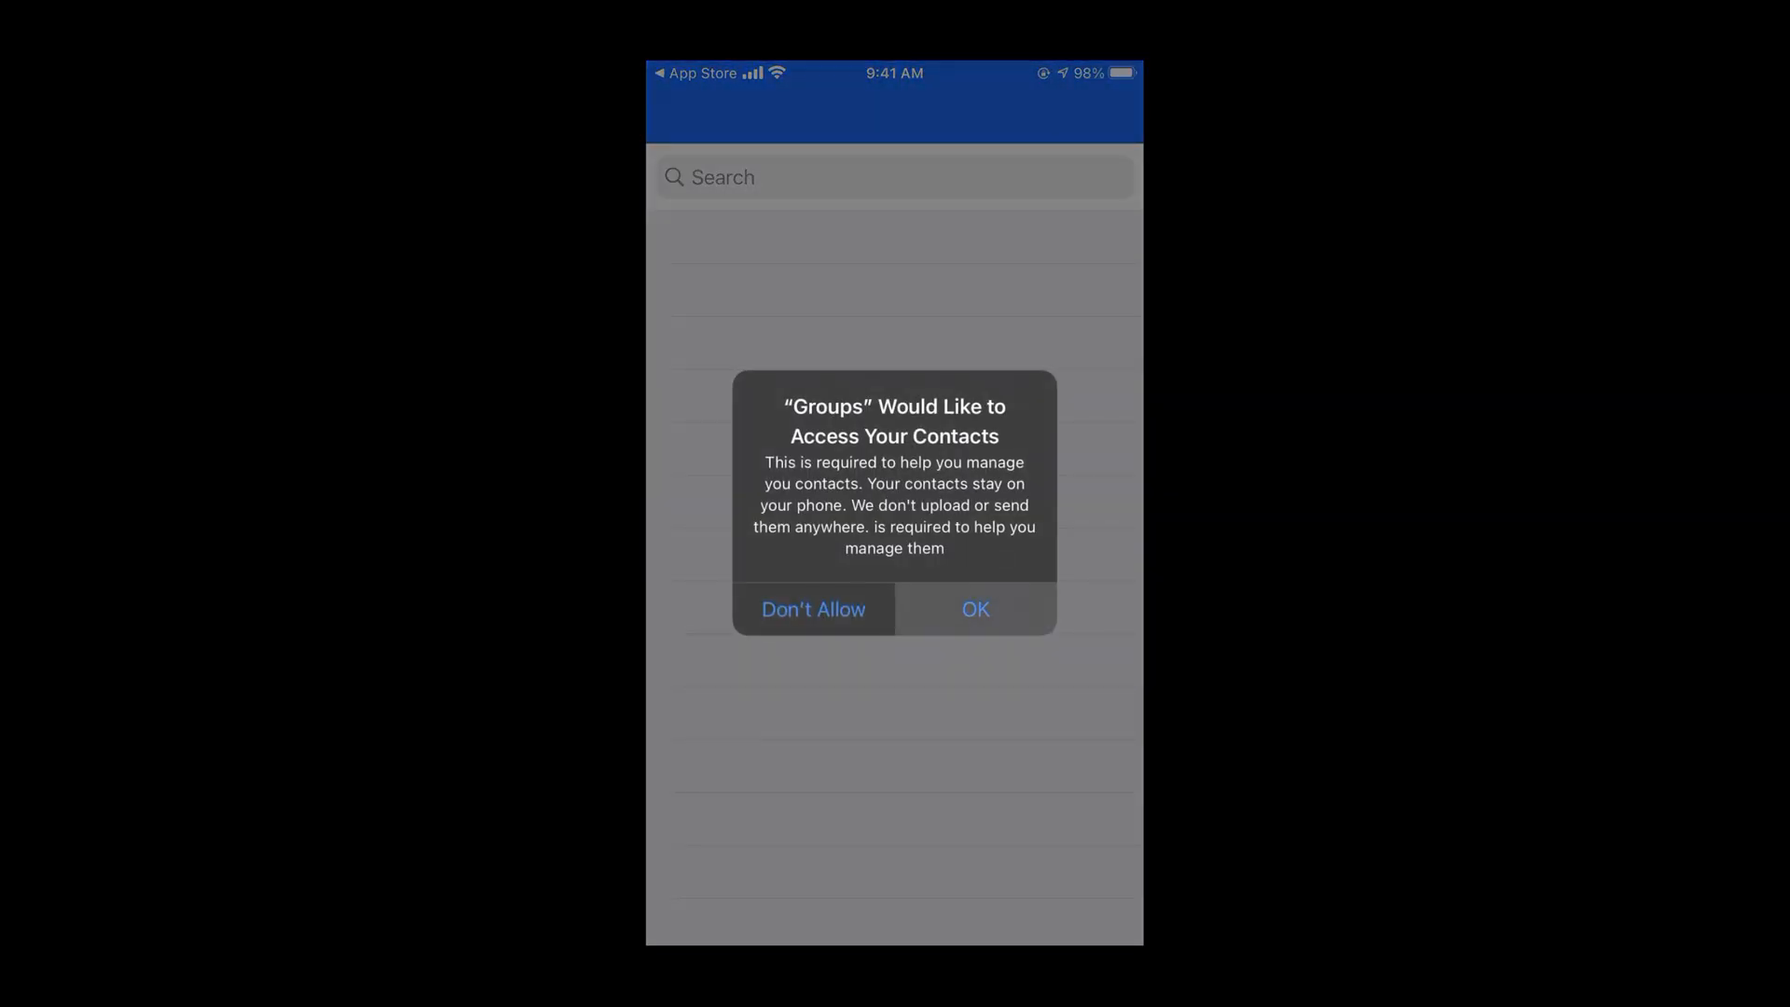
pyautogui.click(976, 608)
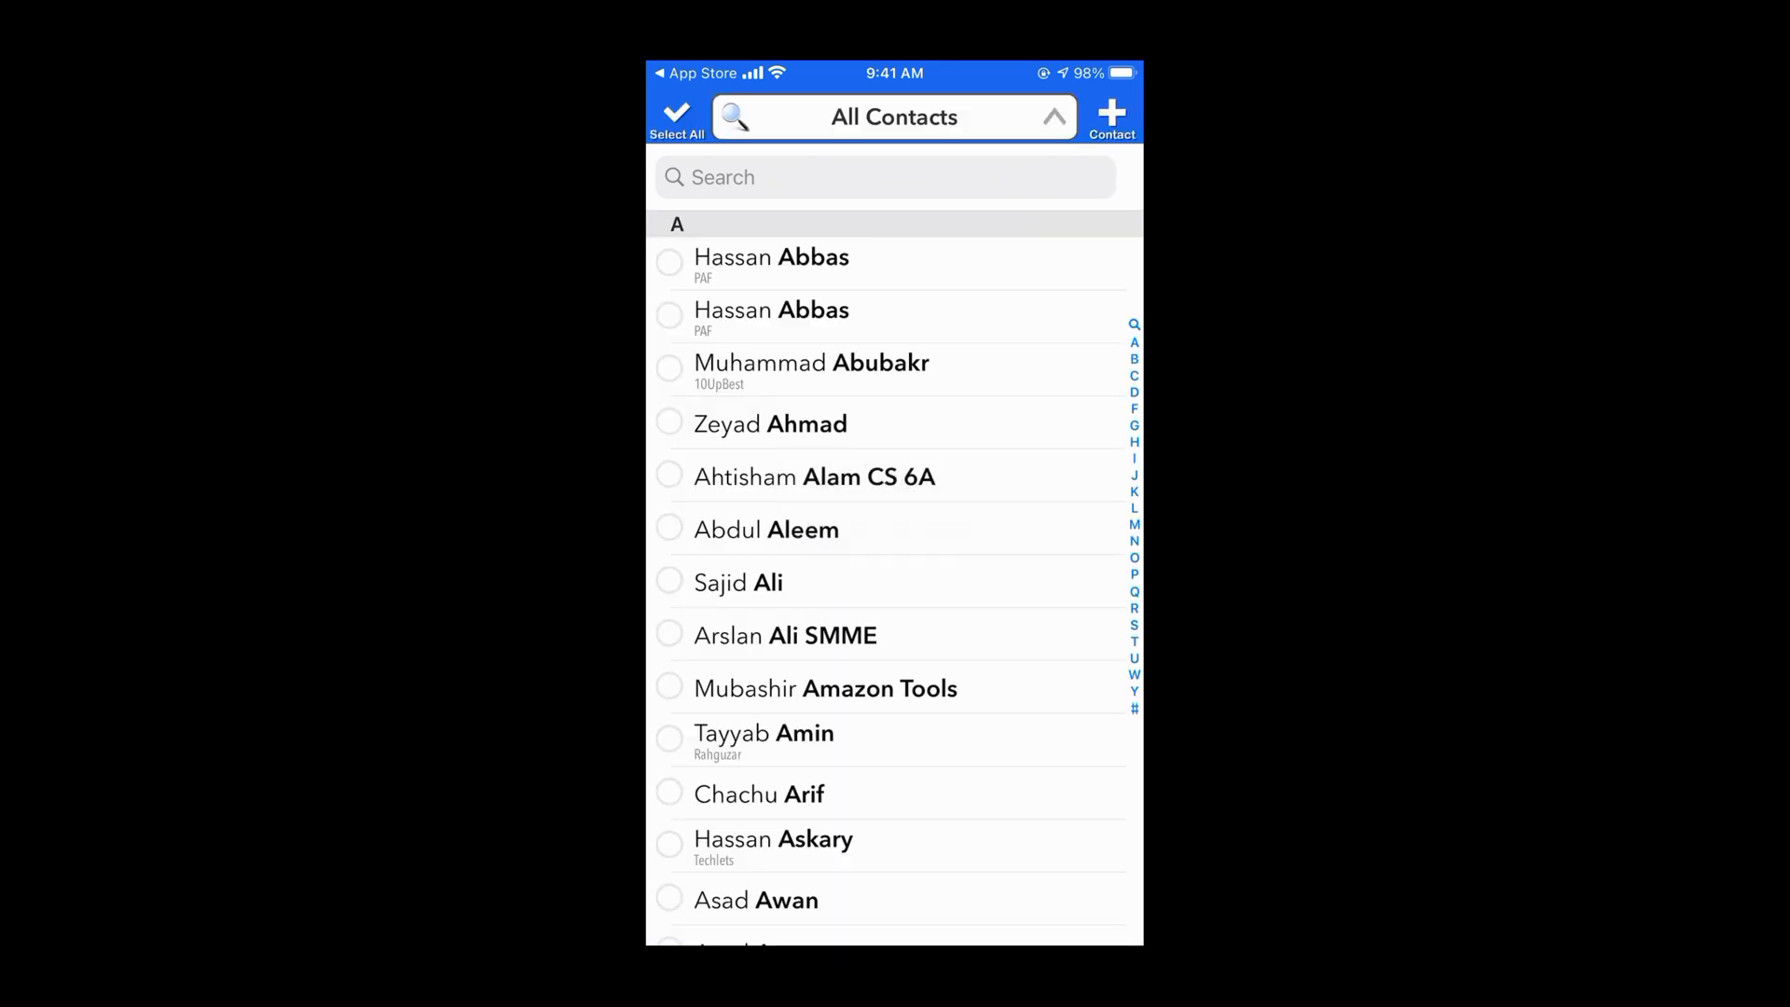
pyautogui.click(894, 116)
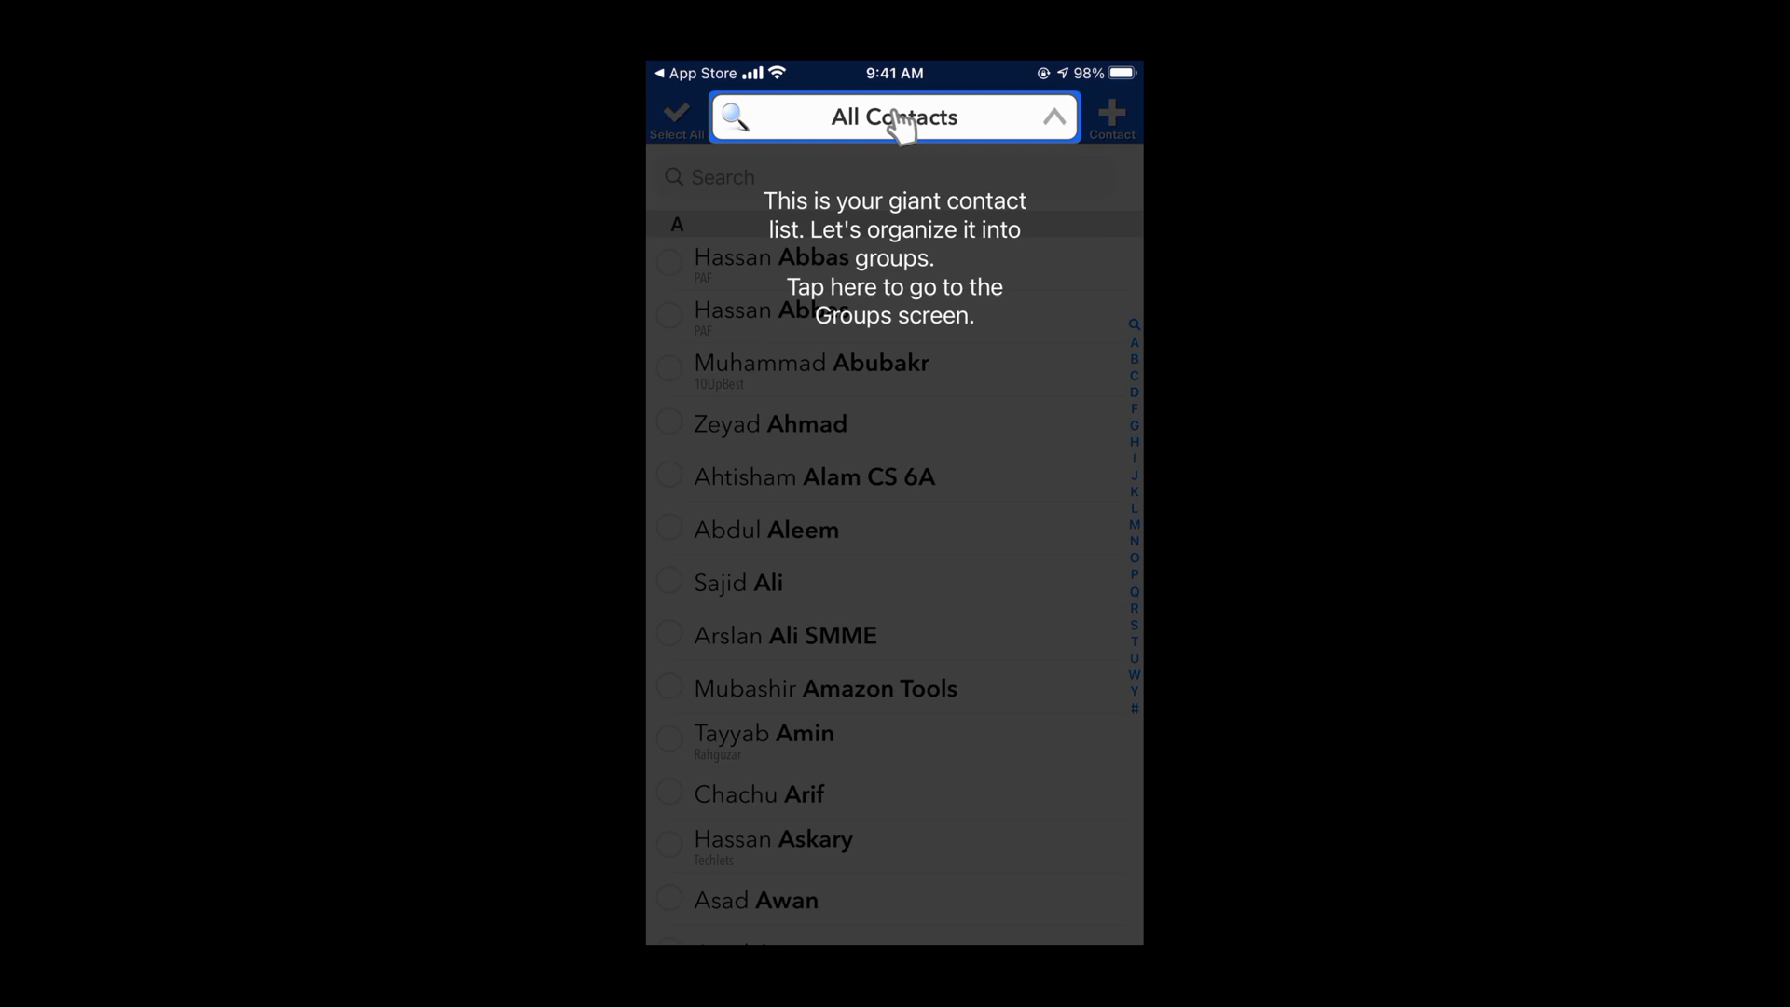
pyautogui.click(893, 115)
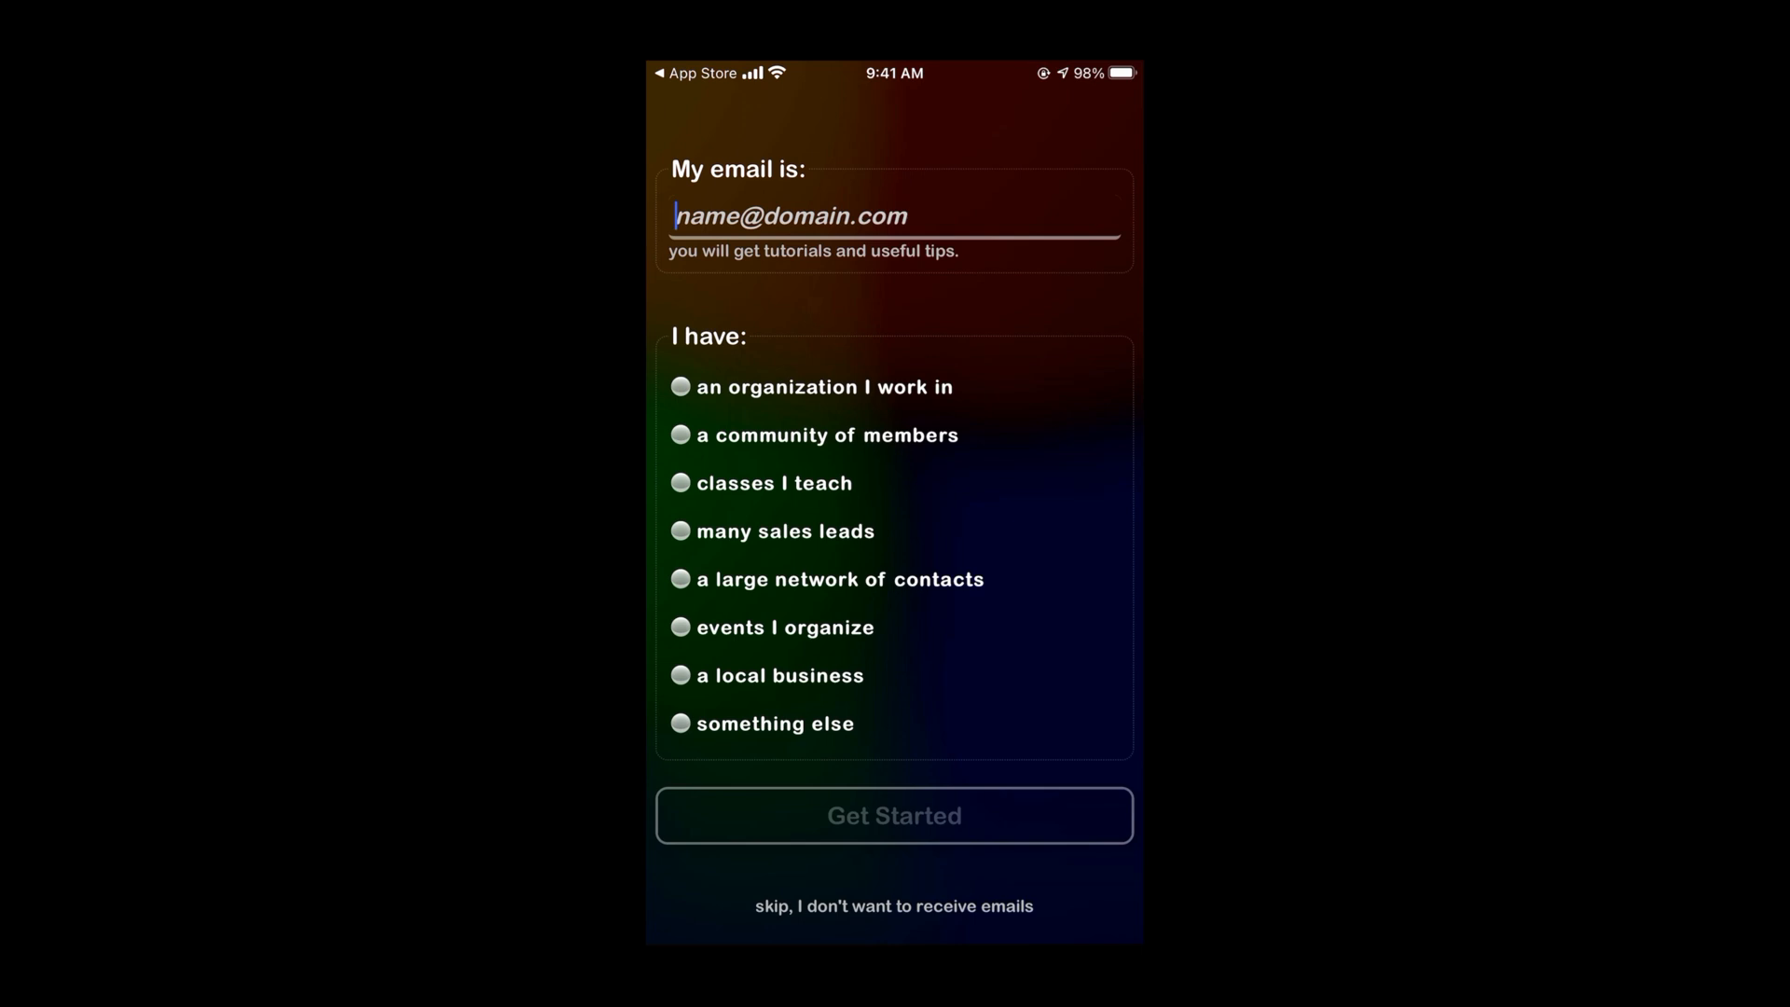
# - Skip the email sign-up, answer the notifications prompt and leave the Family group empty
pyautogui.click(894, 815)
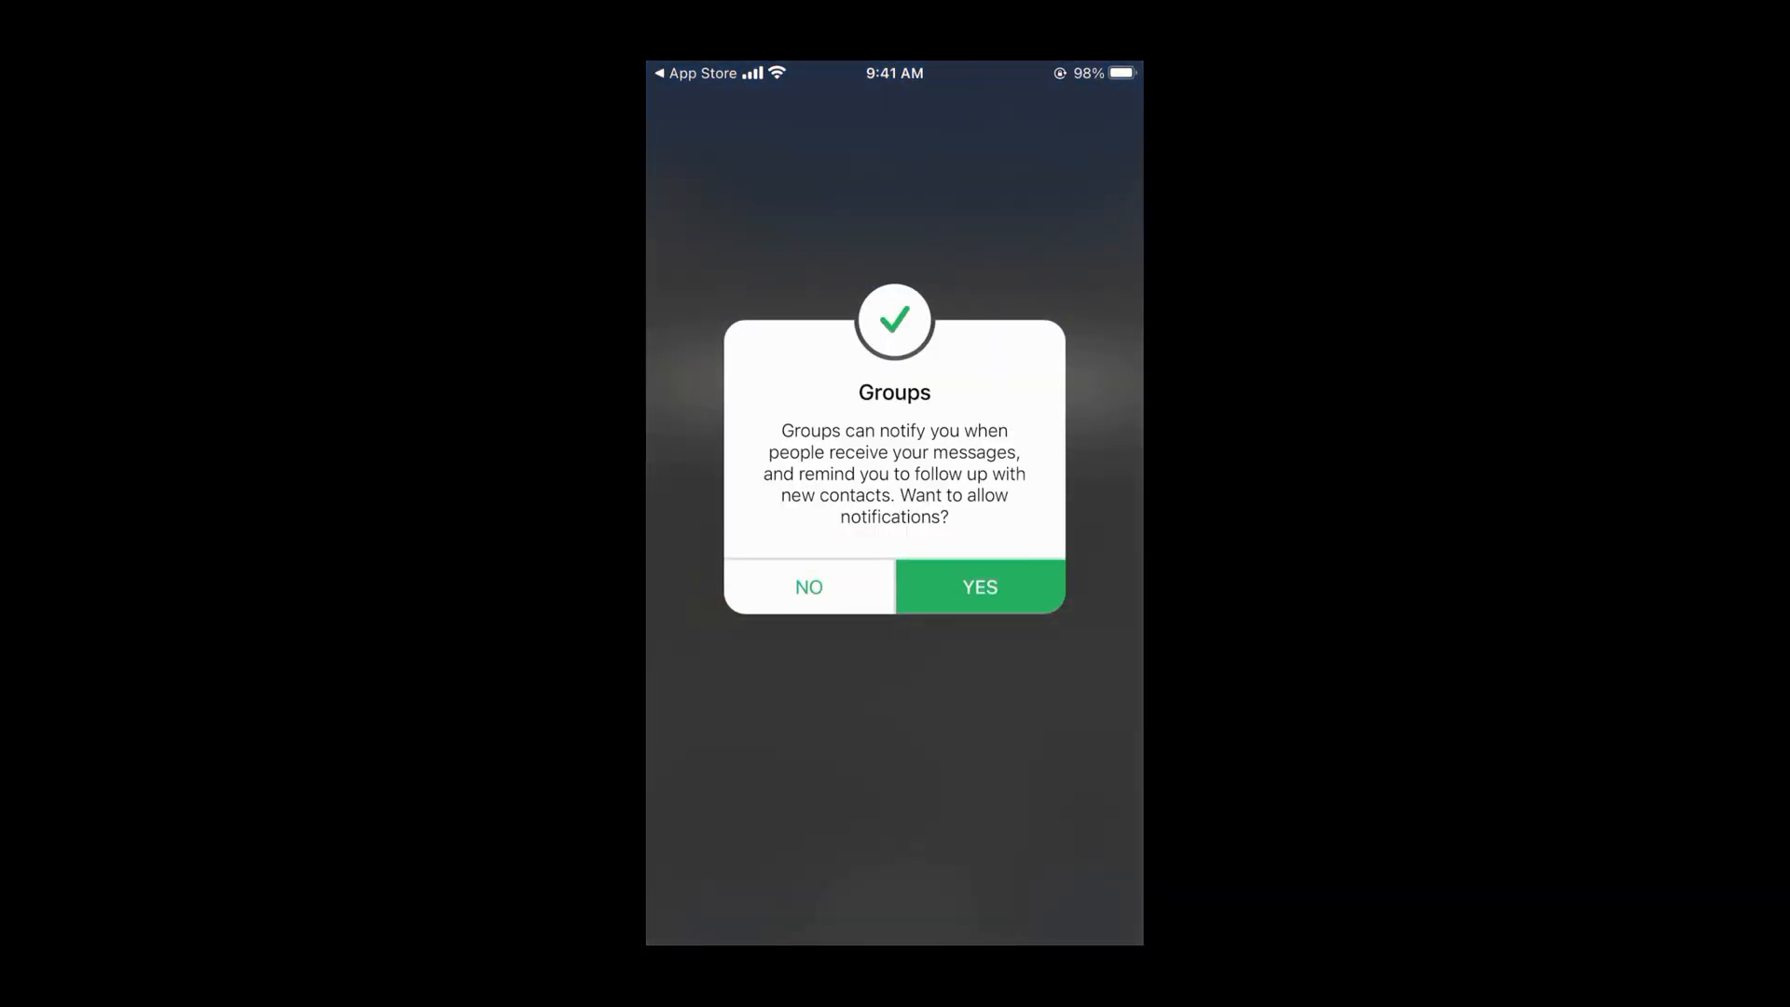
pyautogui.click(979, 587)
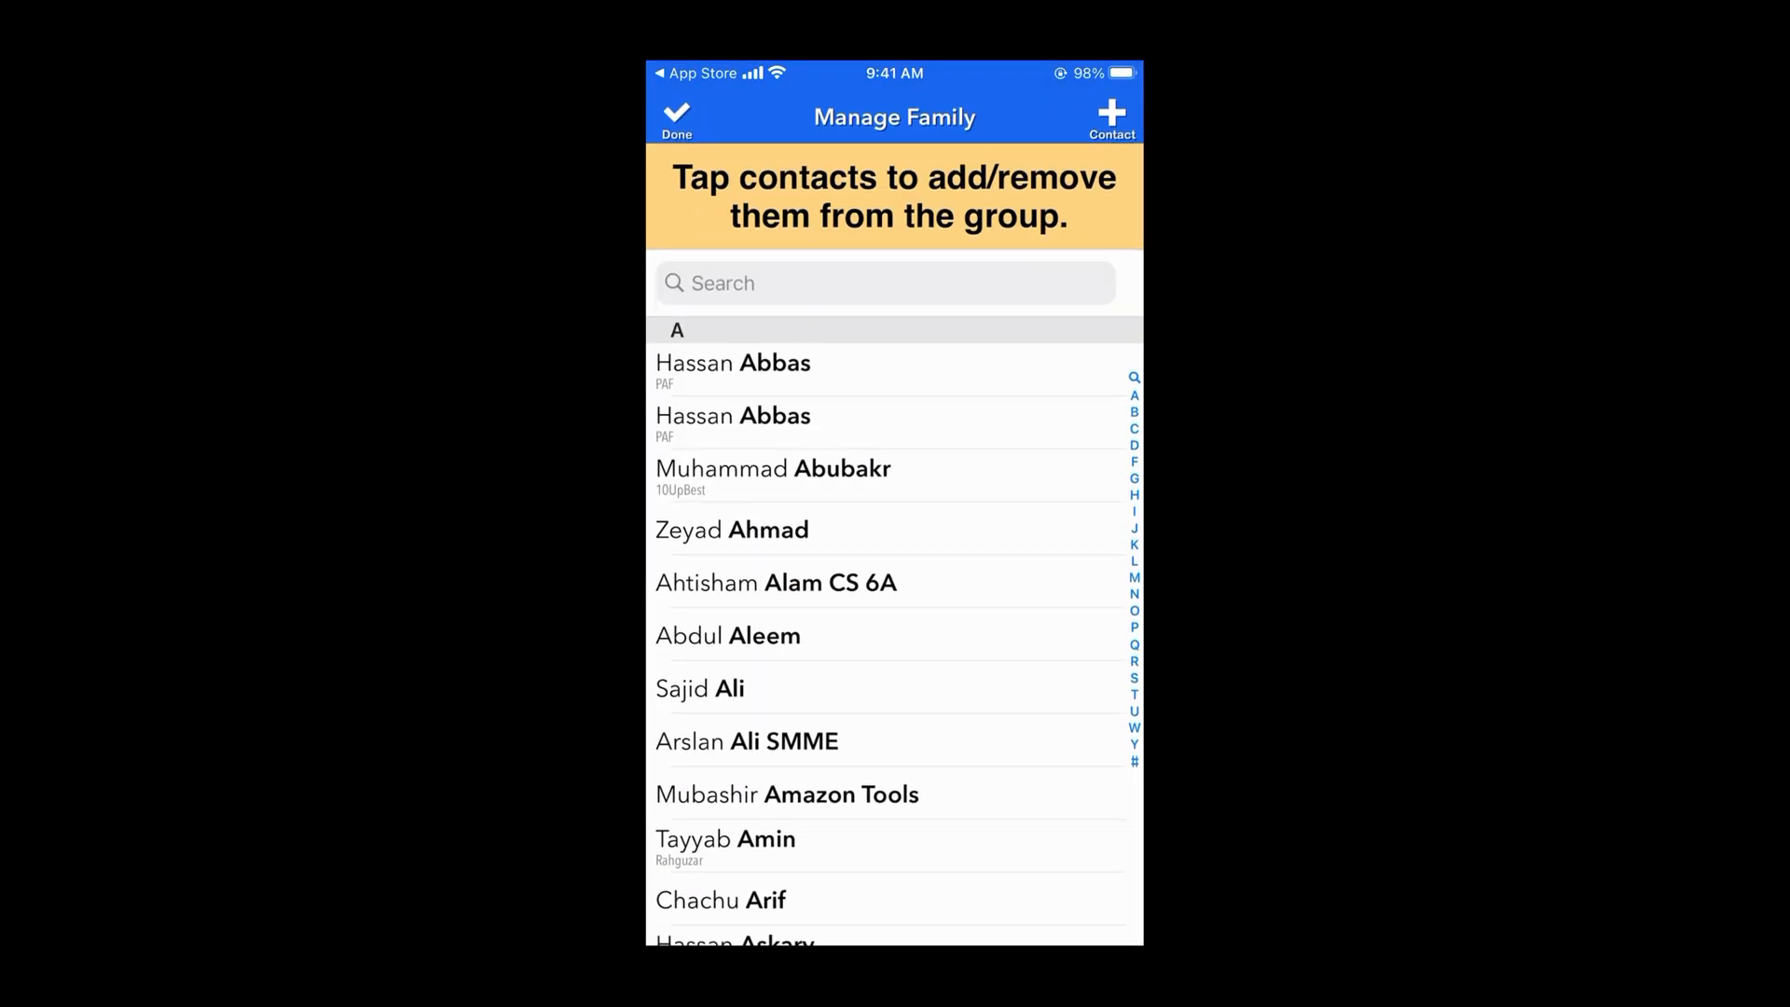
pyautogui.click(676, 113)
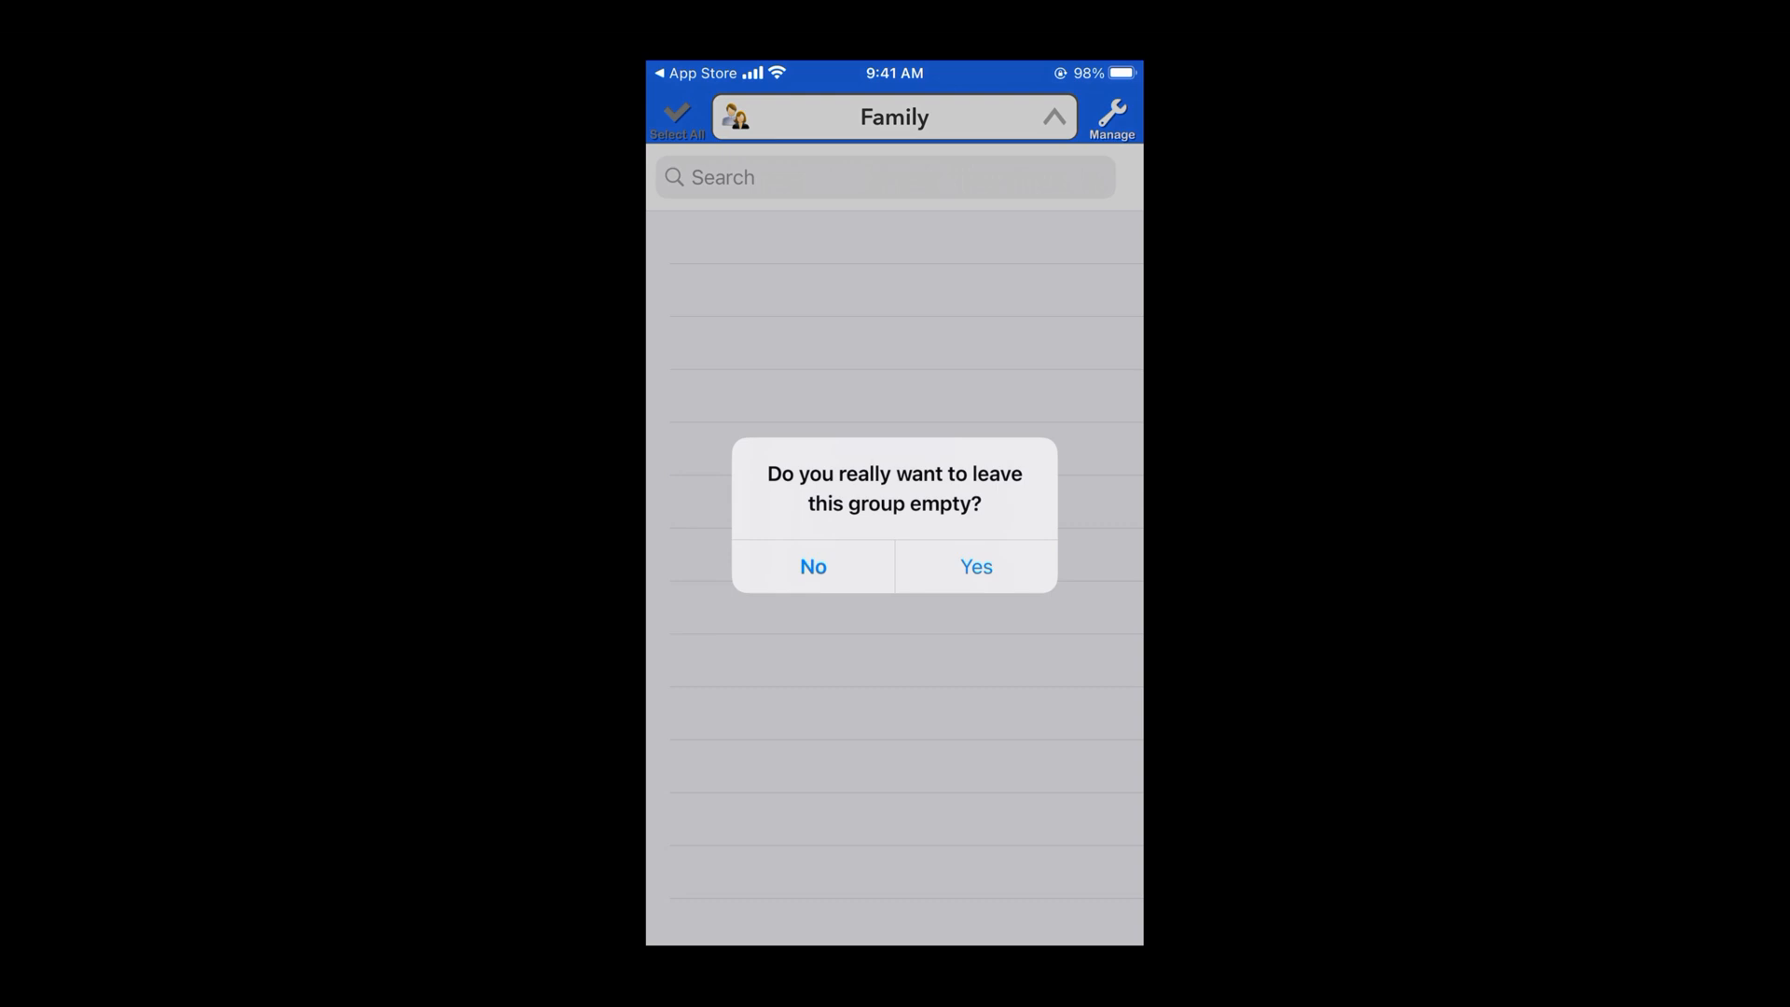
pyautogui.click(974, 567)
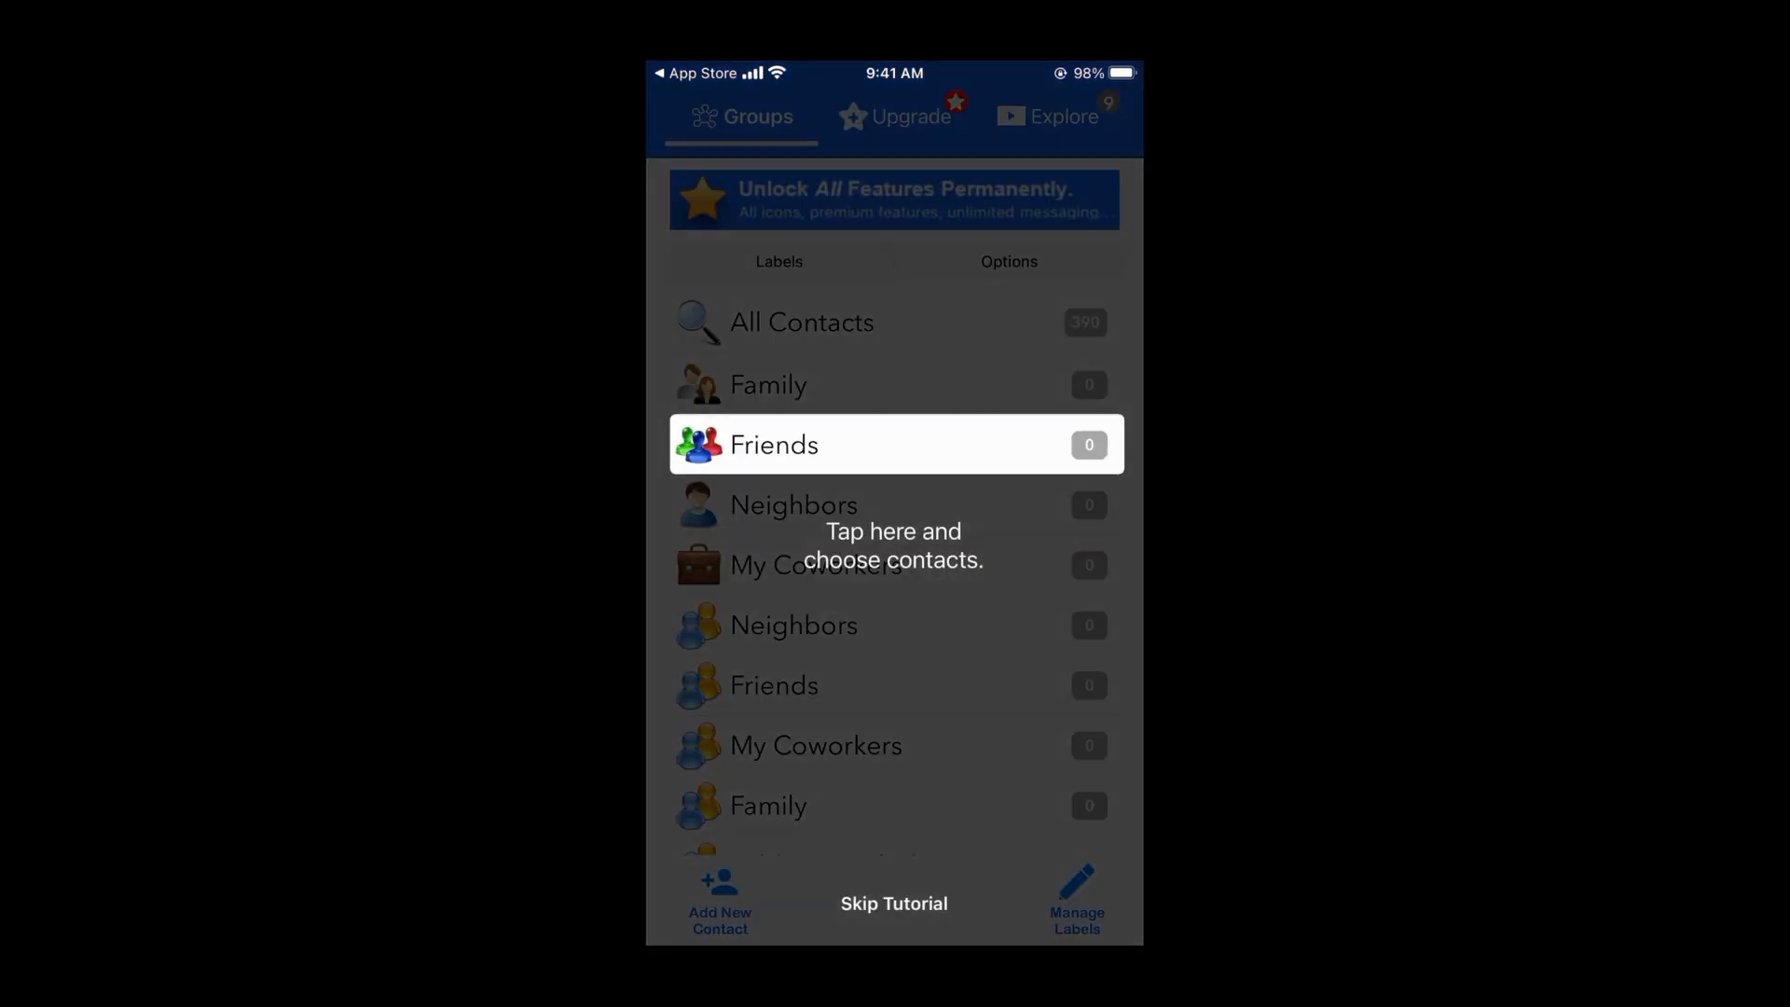
# - In All Contacts, tick Example 1, Example 2 and Example 3 for an action
pyautogui.click(894, 444)
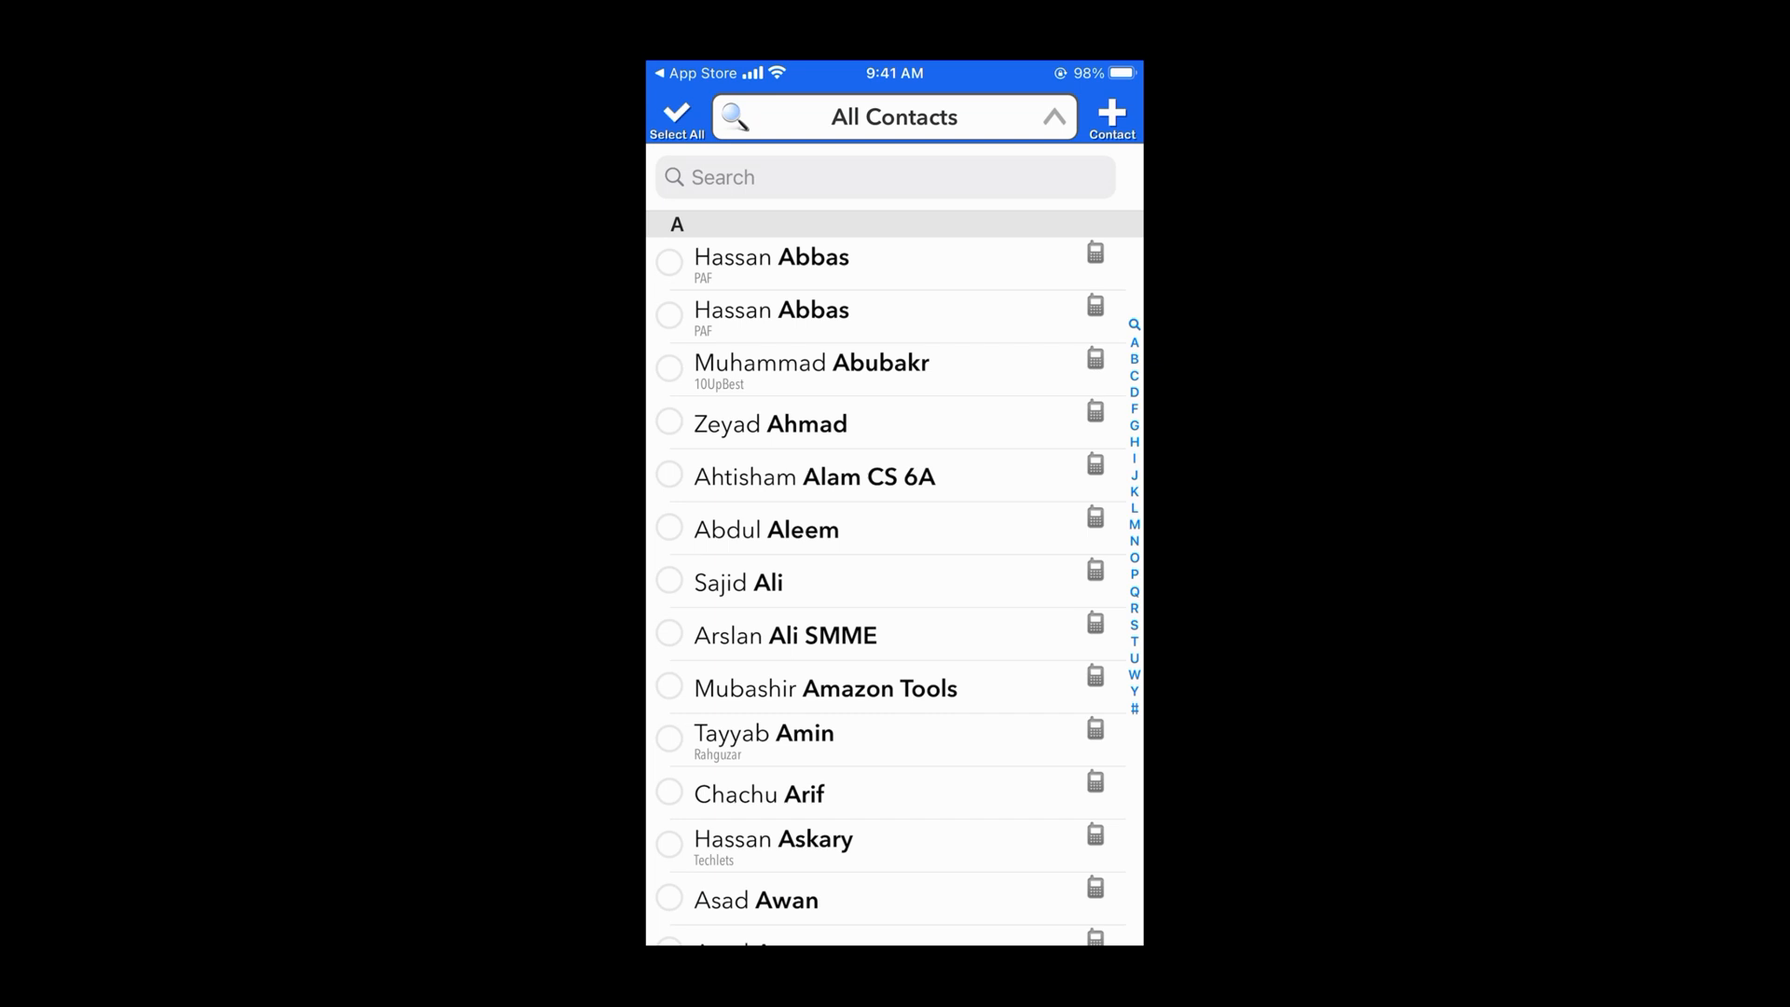
pyautogui.scroll(-3)
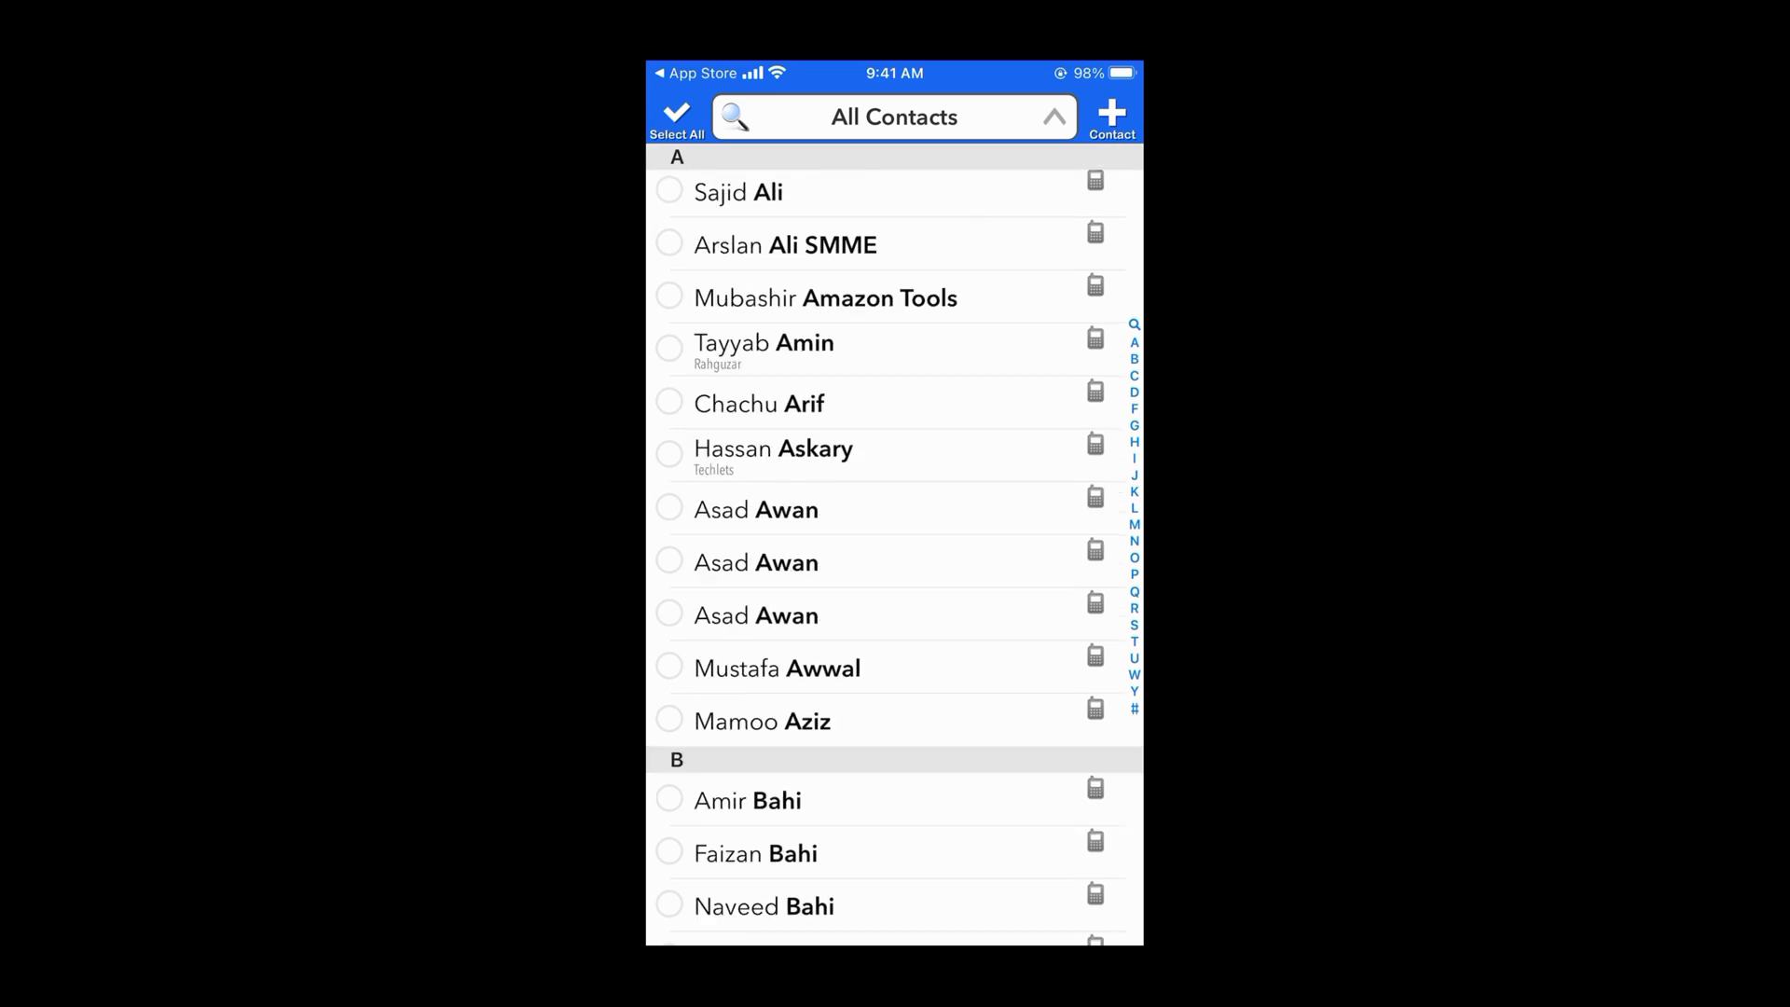
pyautogui.scroll(-3)
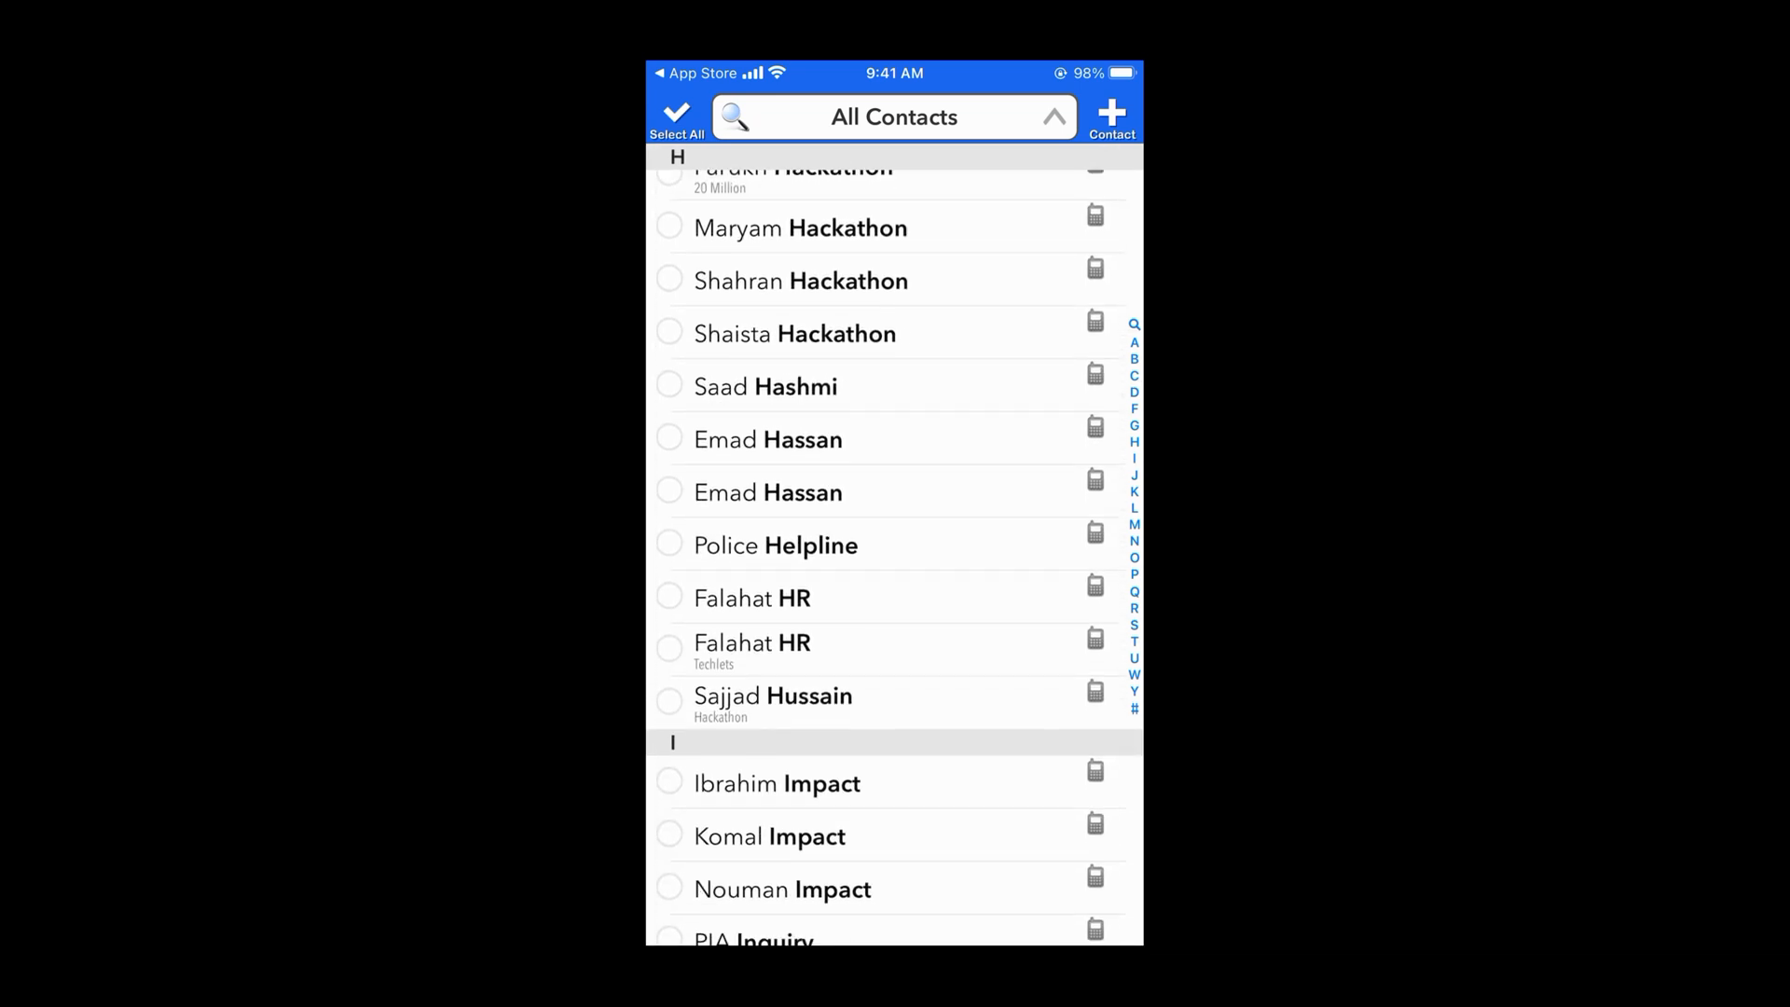
pyautogui.scroll(-3)
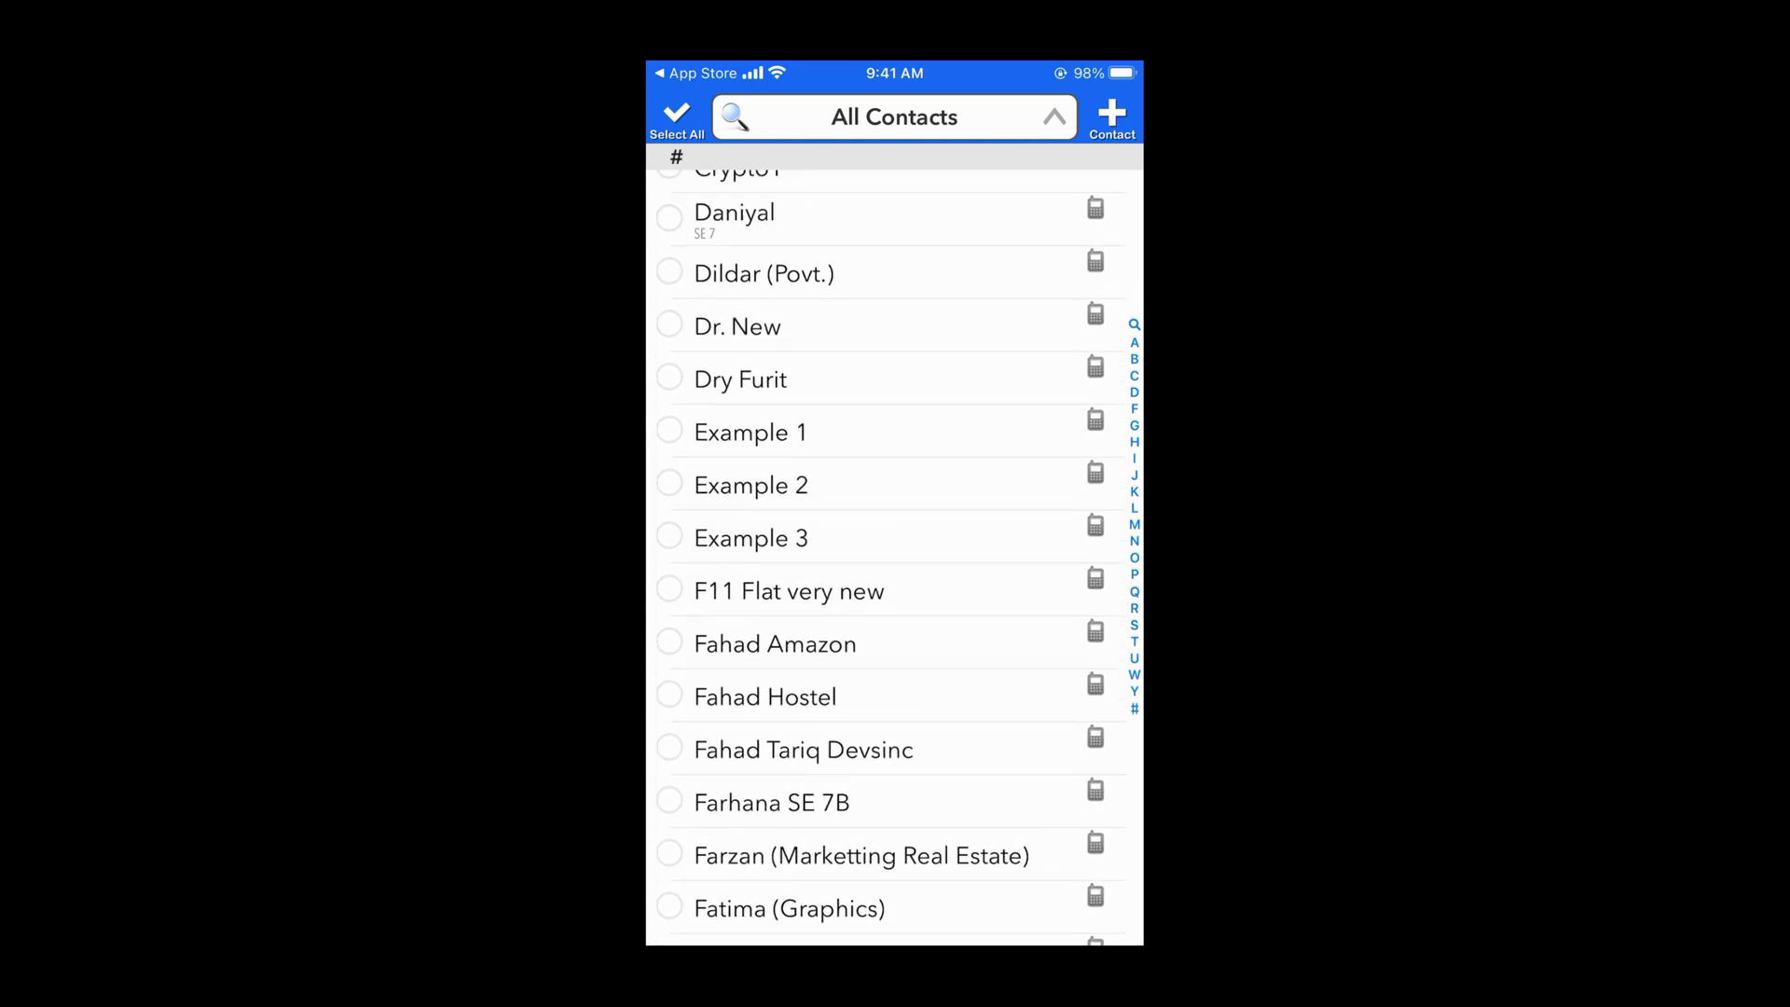
pyautogui.scroll(-3)
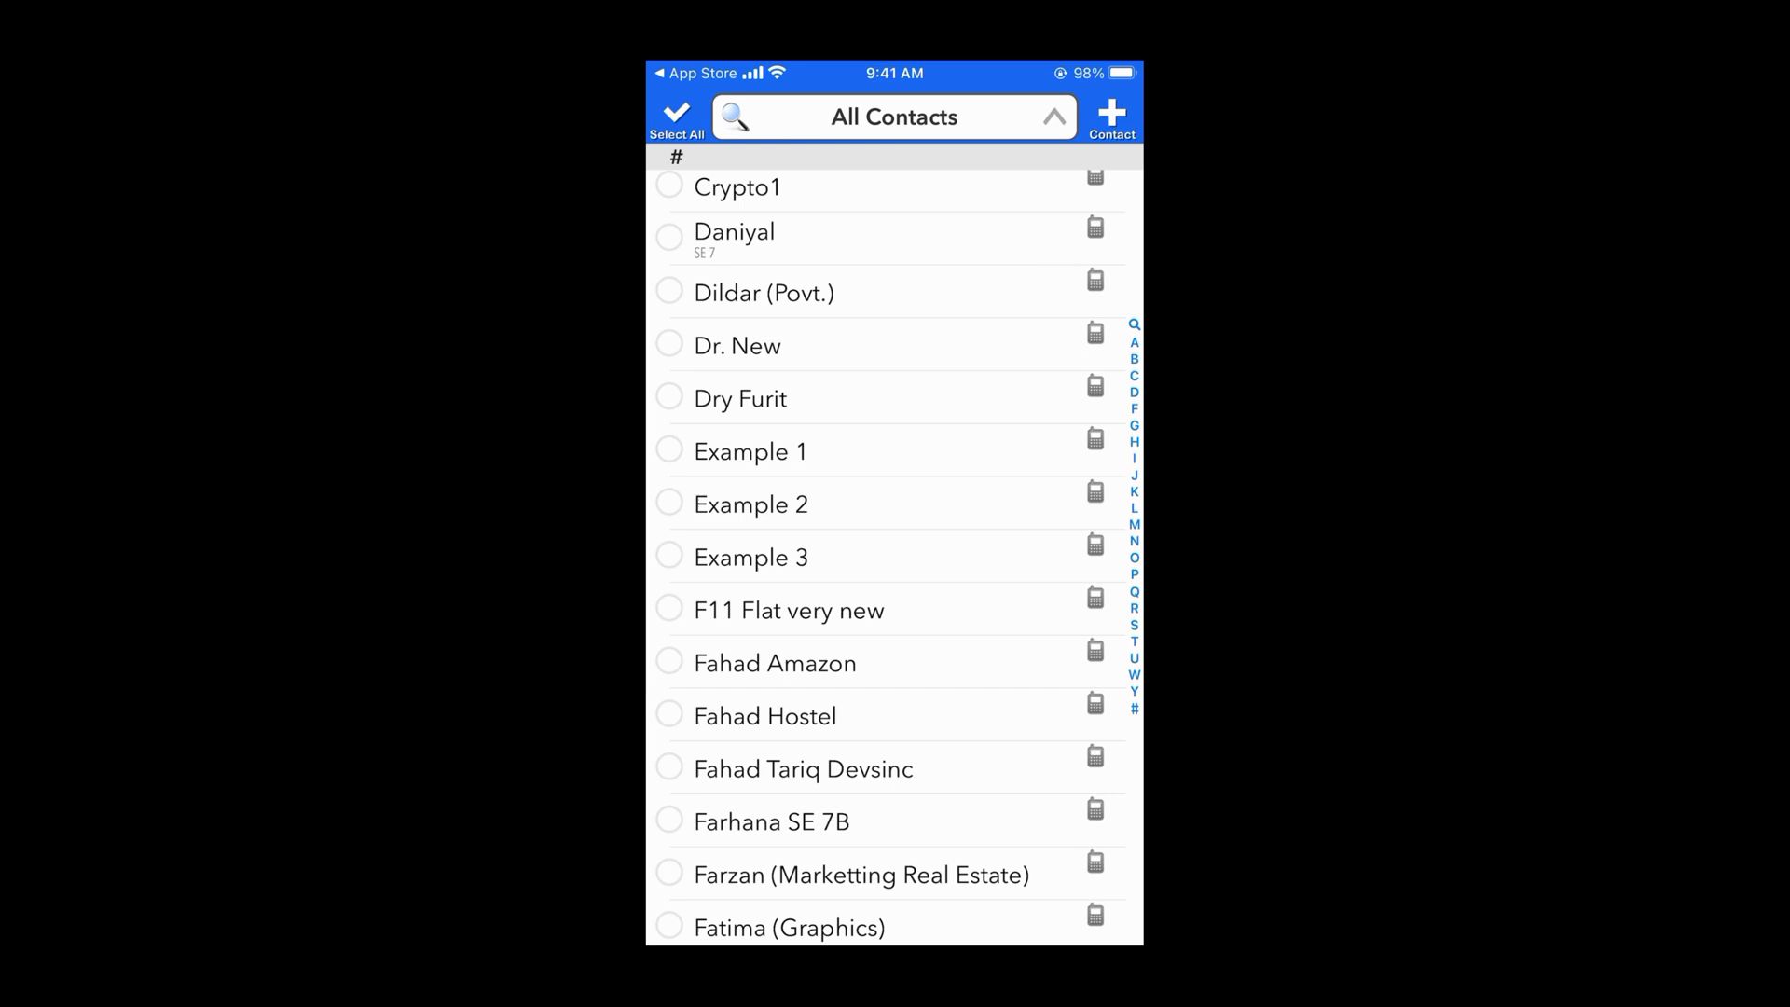
pyautogui.click(669, 450)
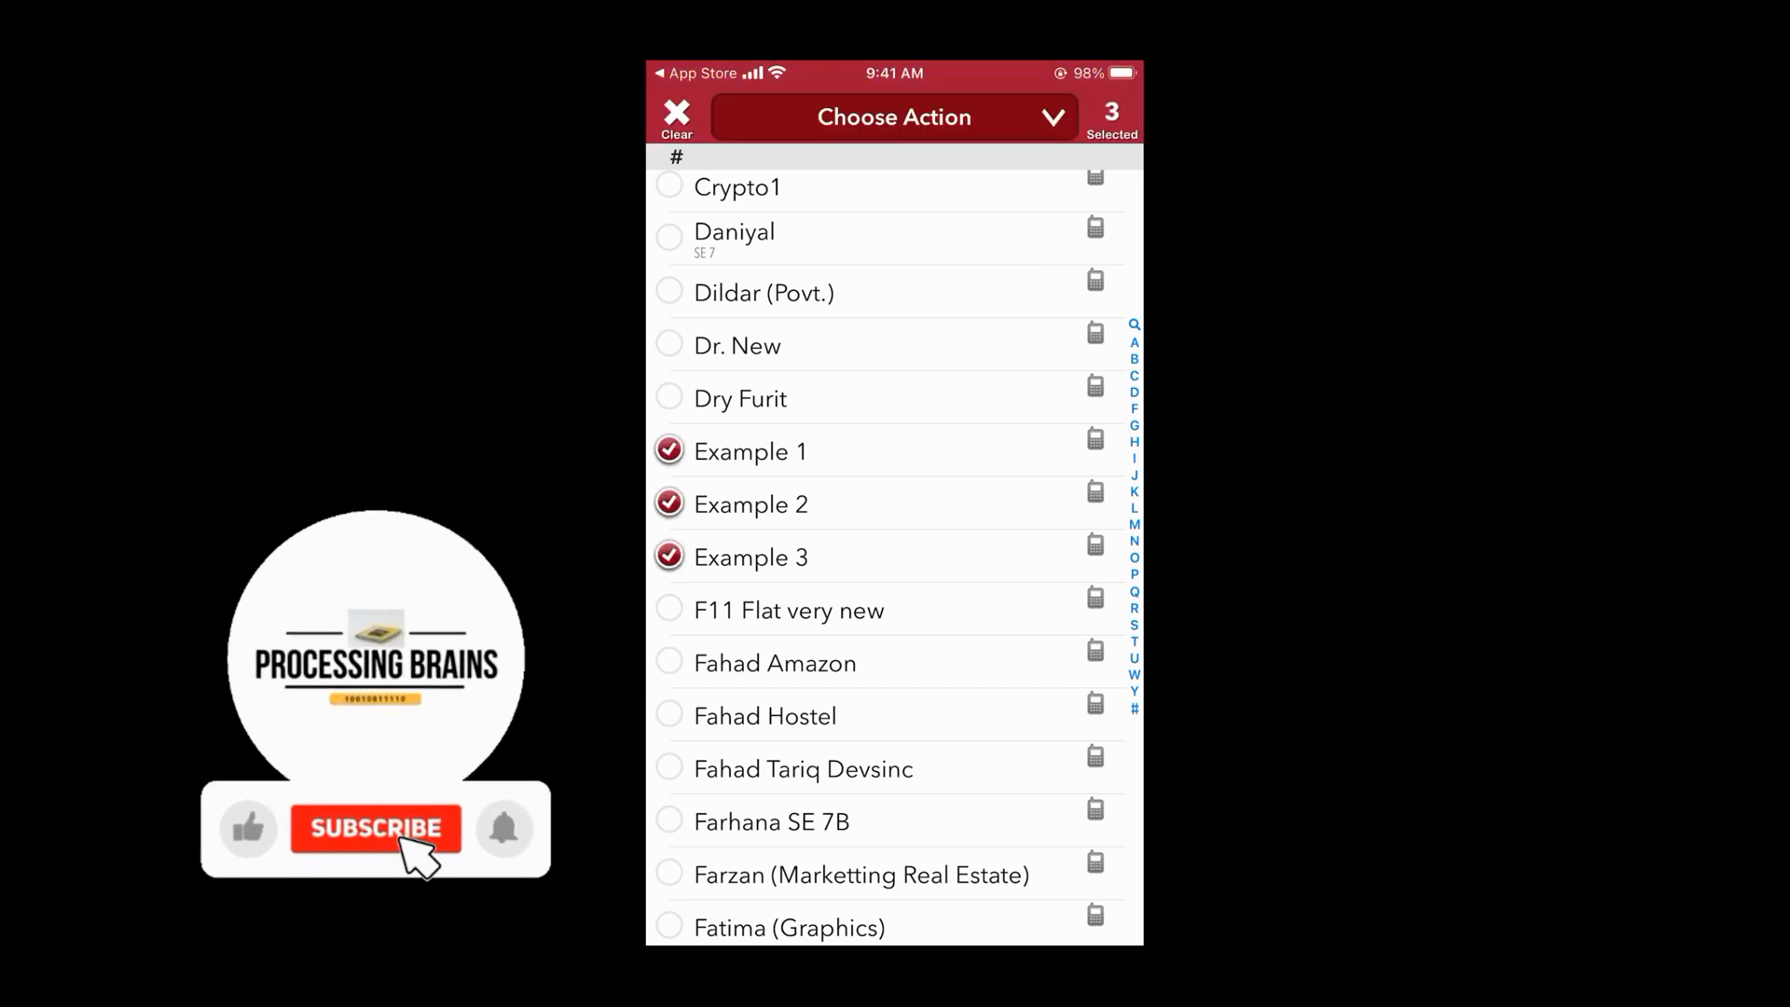
pyautogui.click(375, 829)
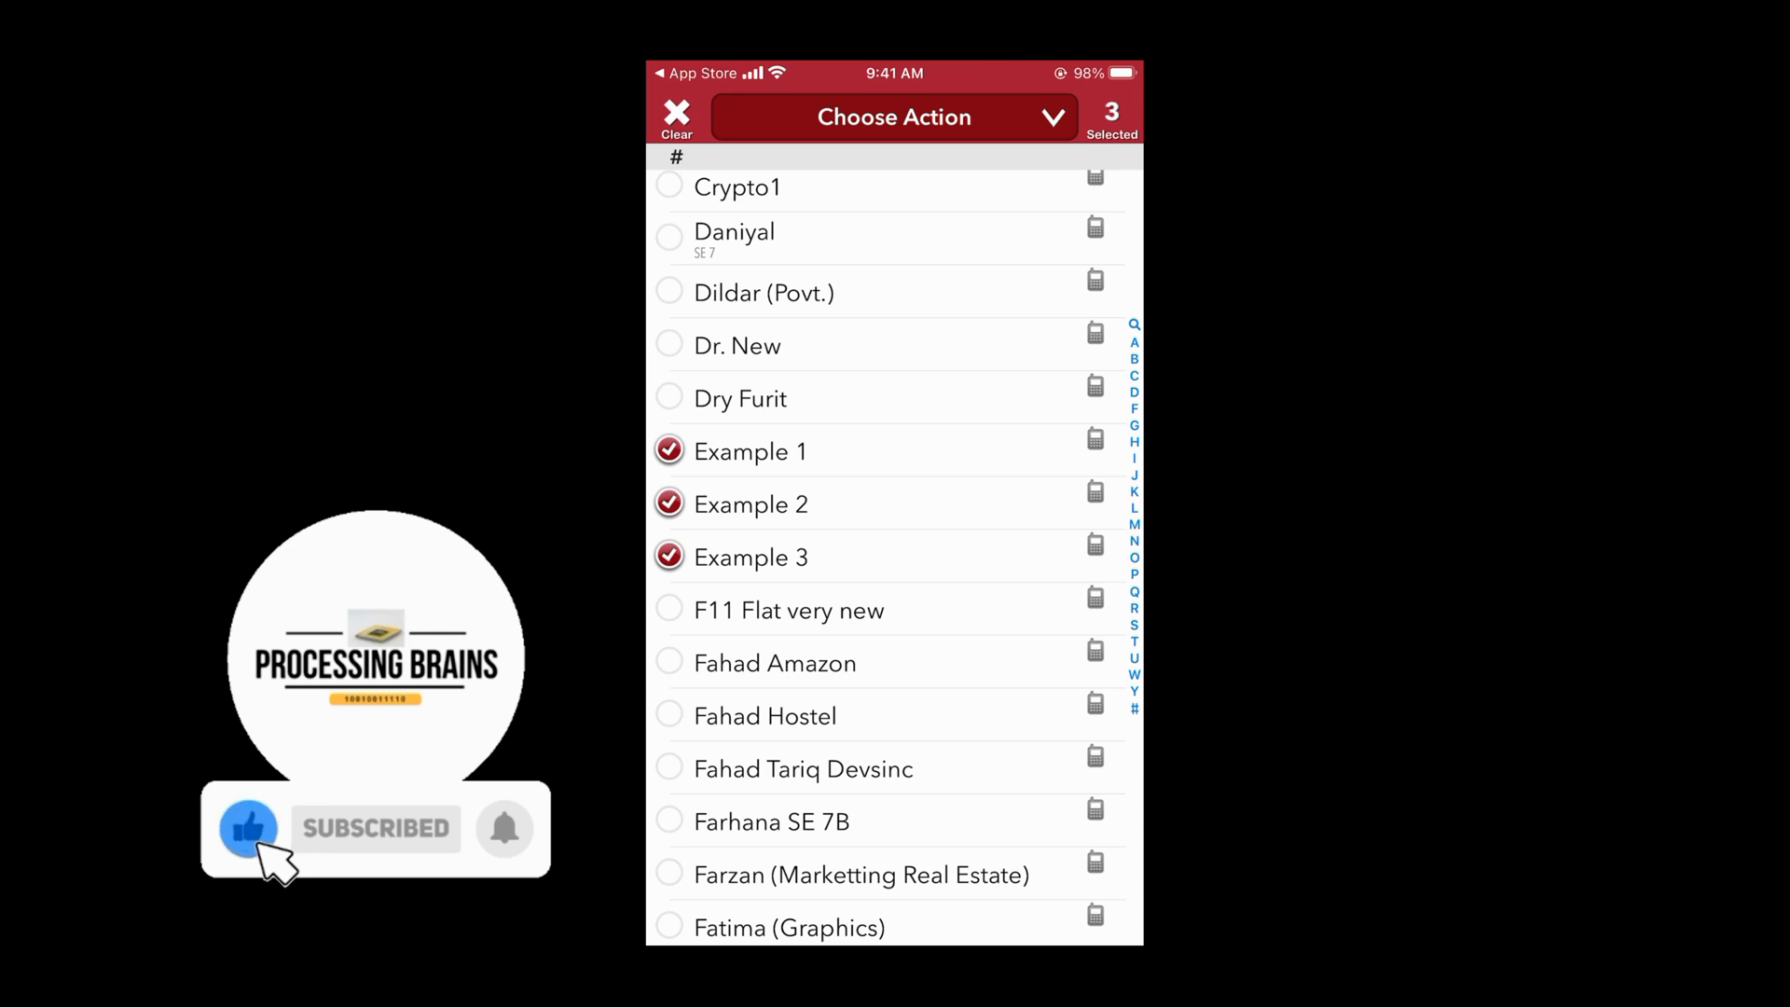
# - Choose the Delete Contacts action and confirm removing them from the iPhone
pyautogui.click(893, 115)
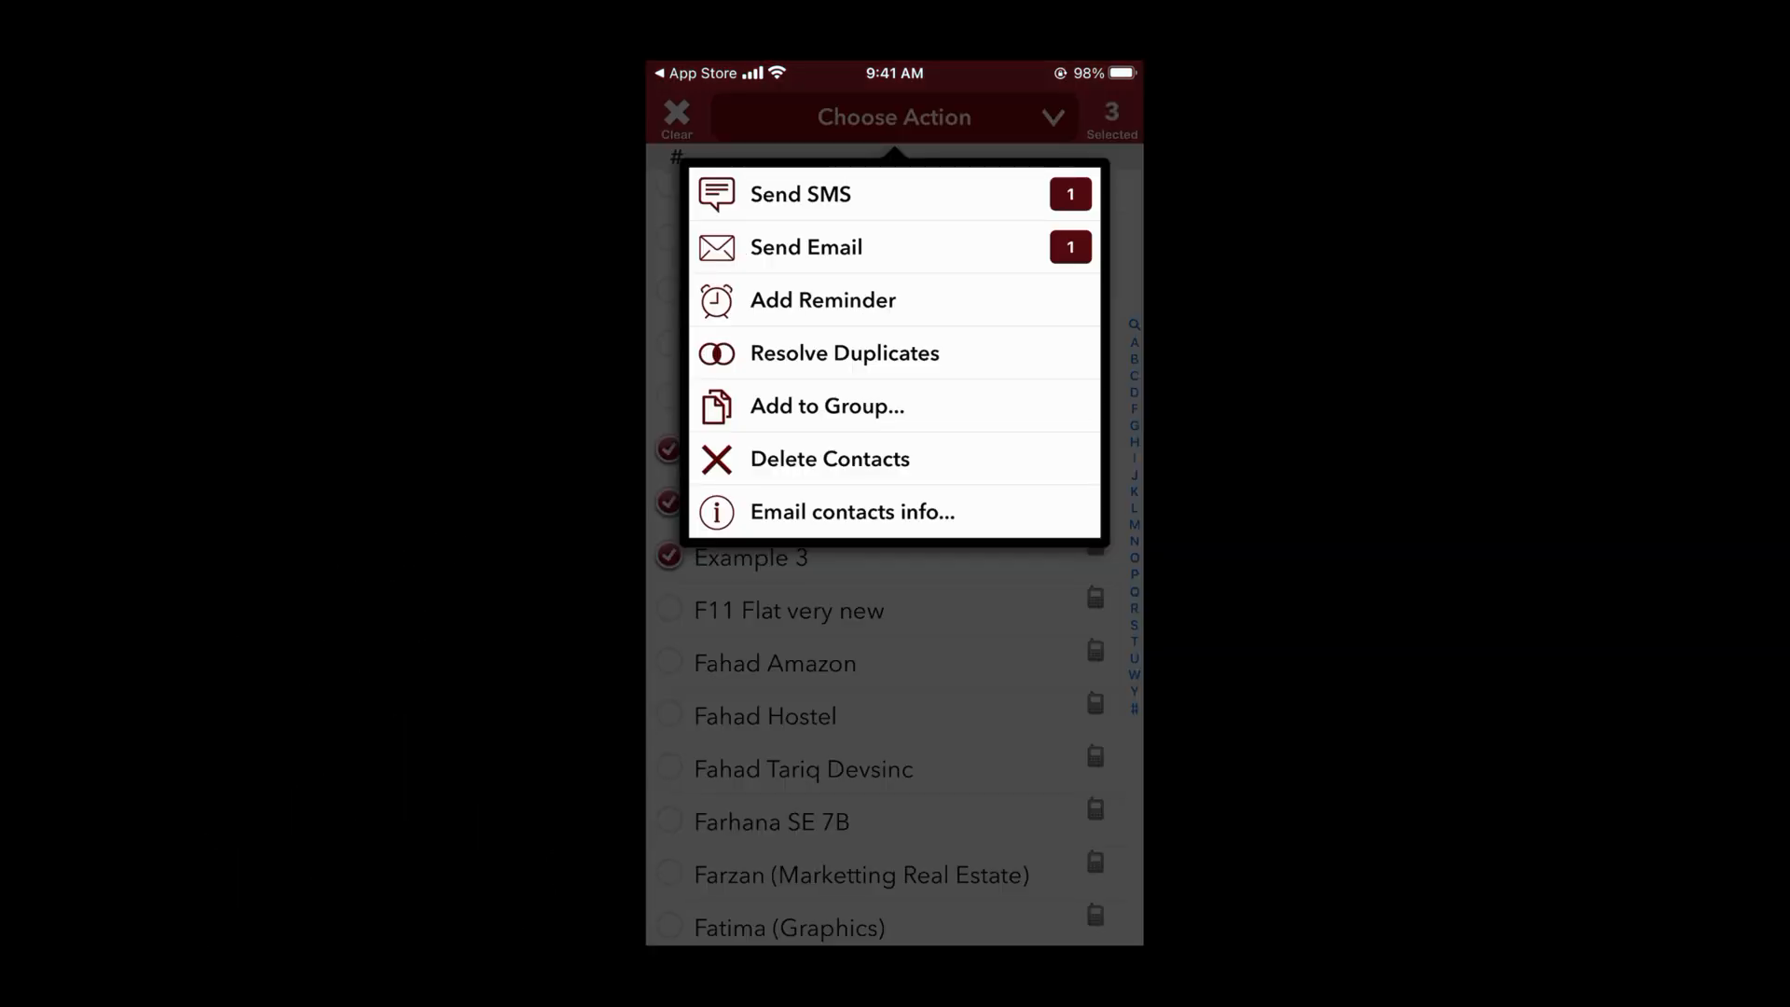
pyautogui.click(828, 459)
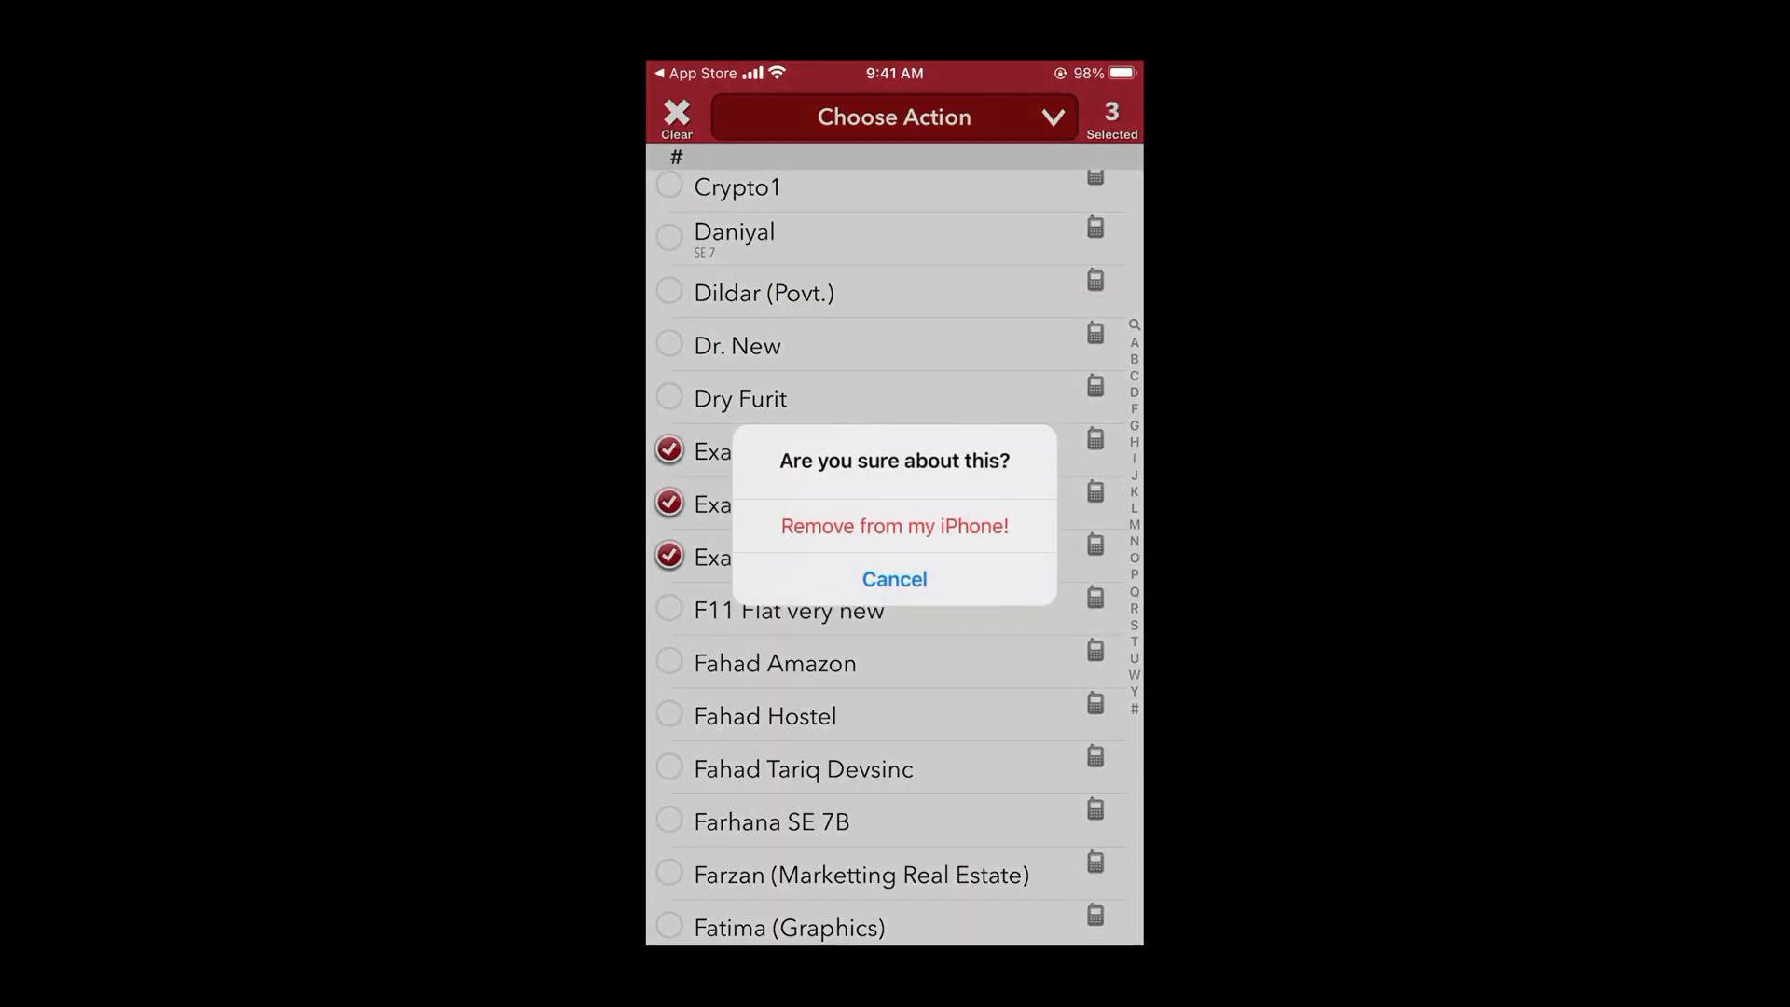
pyautogui.click(893, 578)
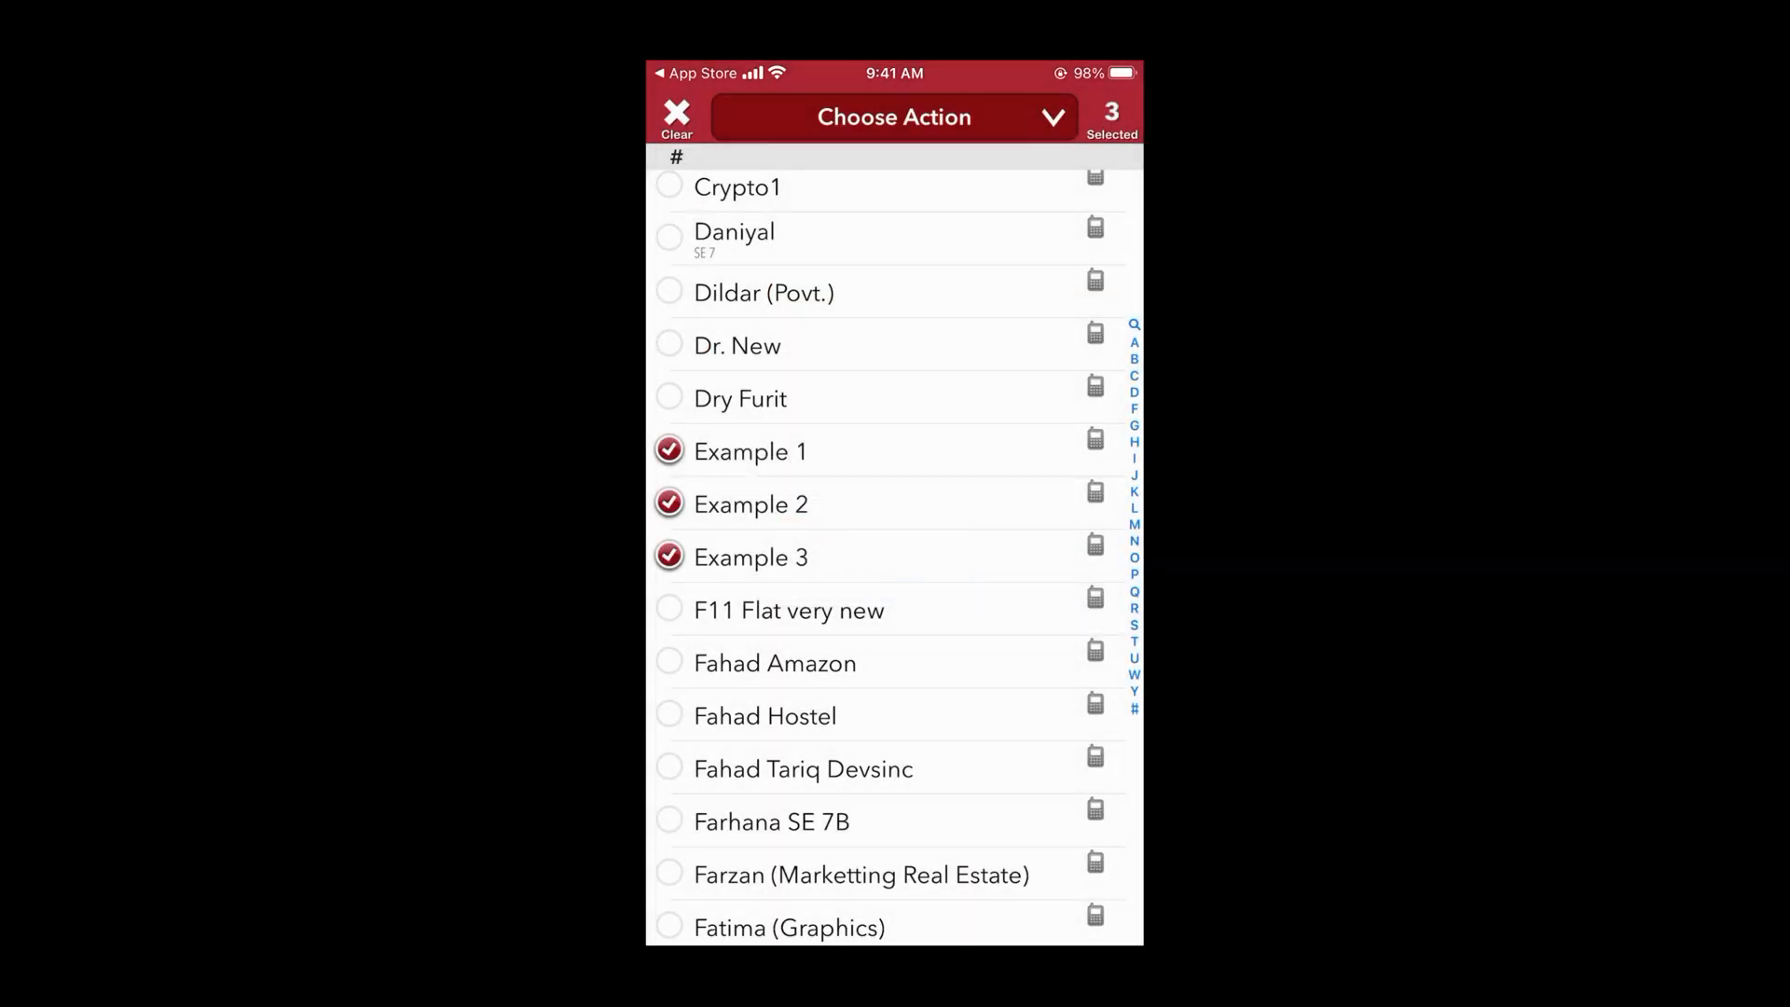